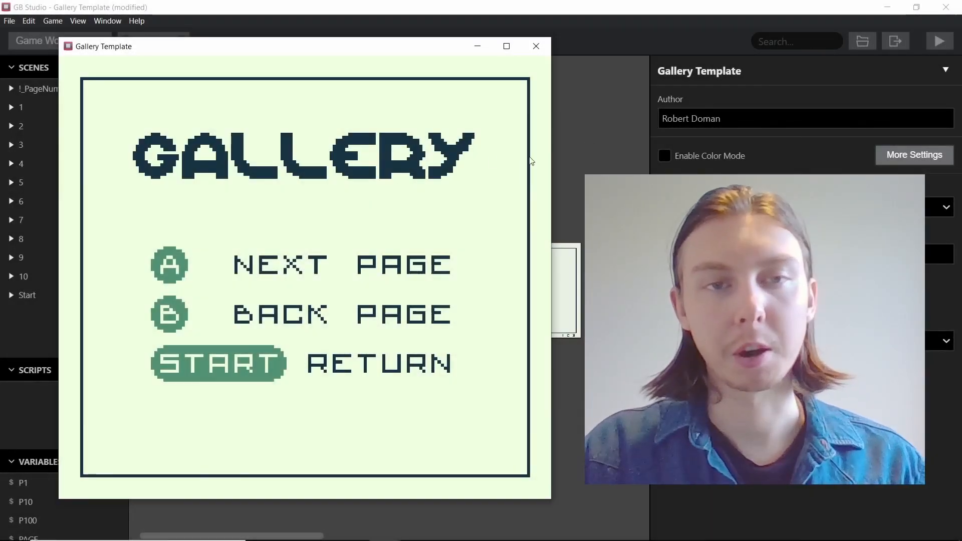
mouse_move(436, 212)
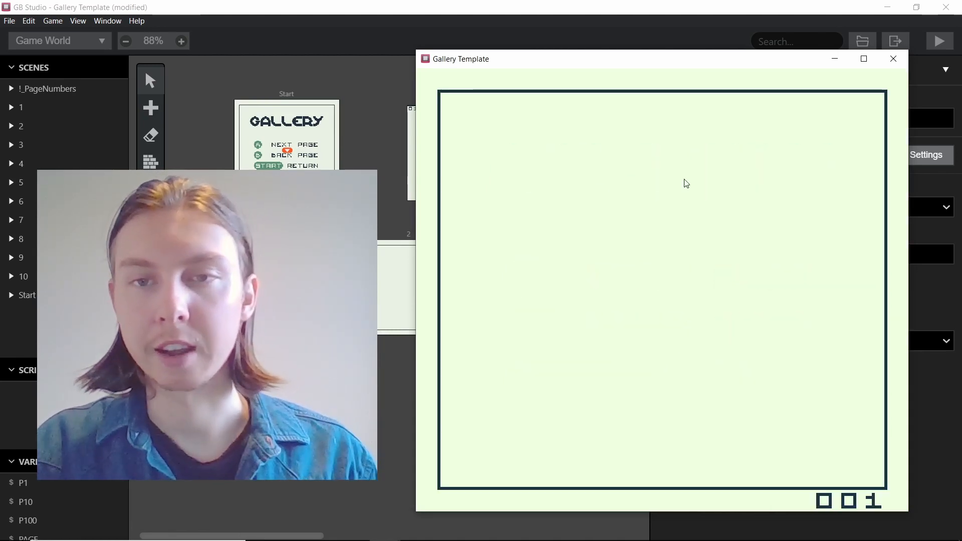
mouse_move(723, 354)
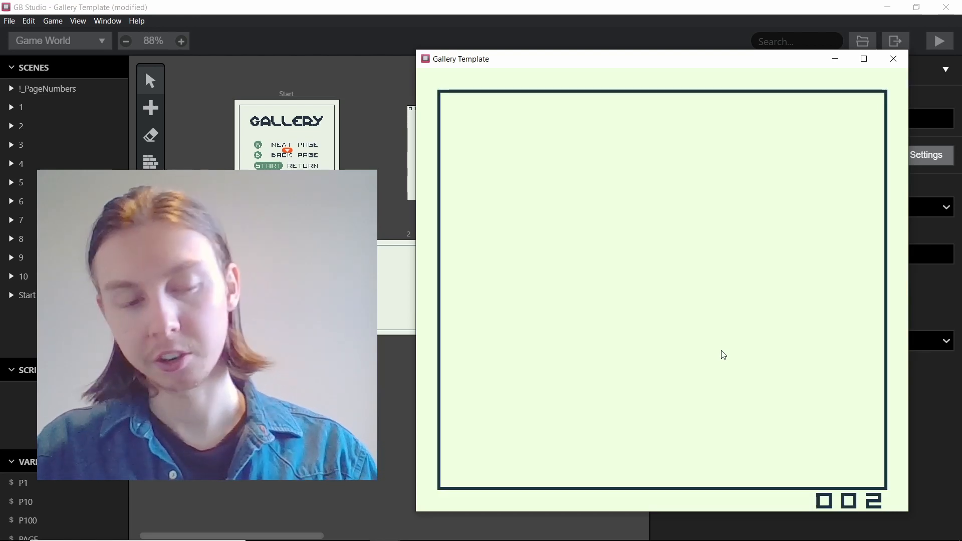
mouse_move(687, 244)
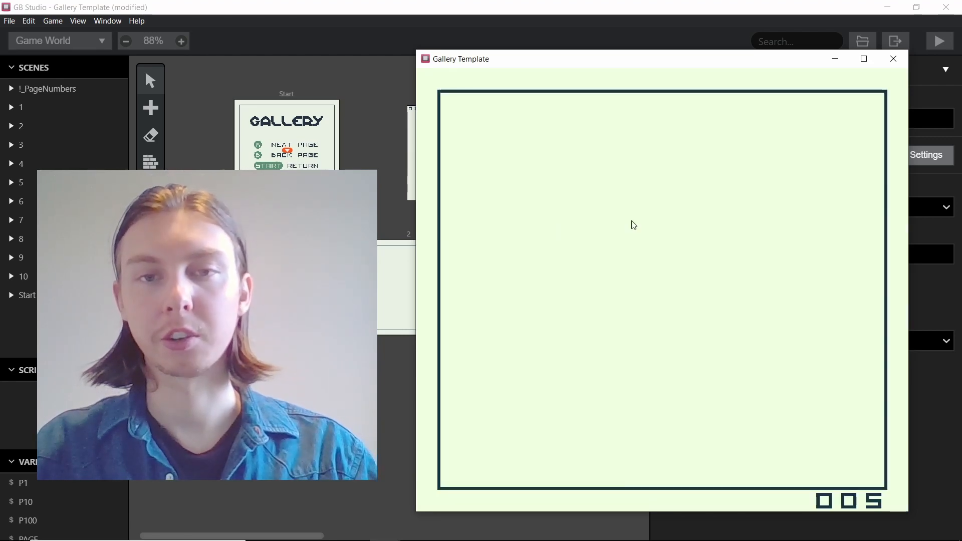
mouse_move(486, 337)
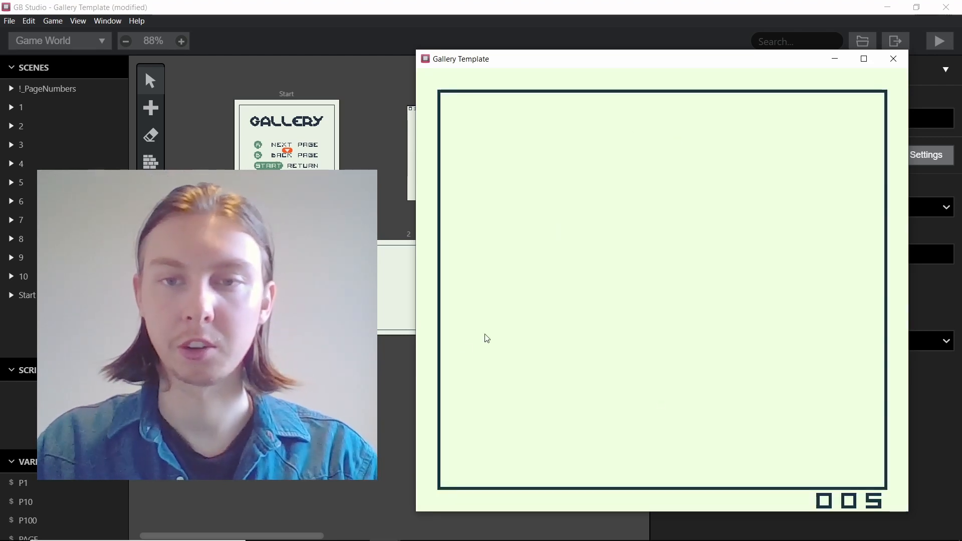
mouse_move(674, 255)
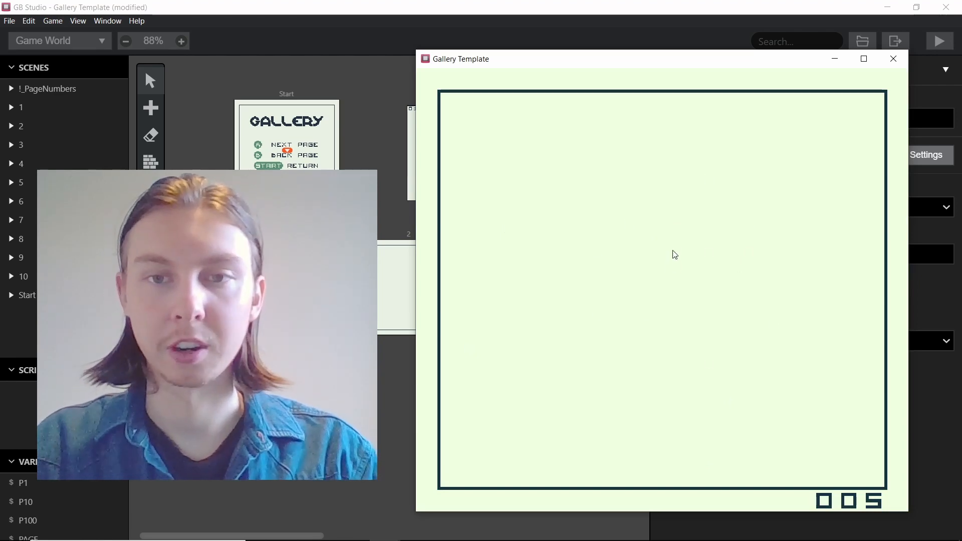
mouse_move(684, 215)
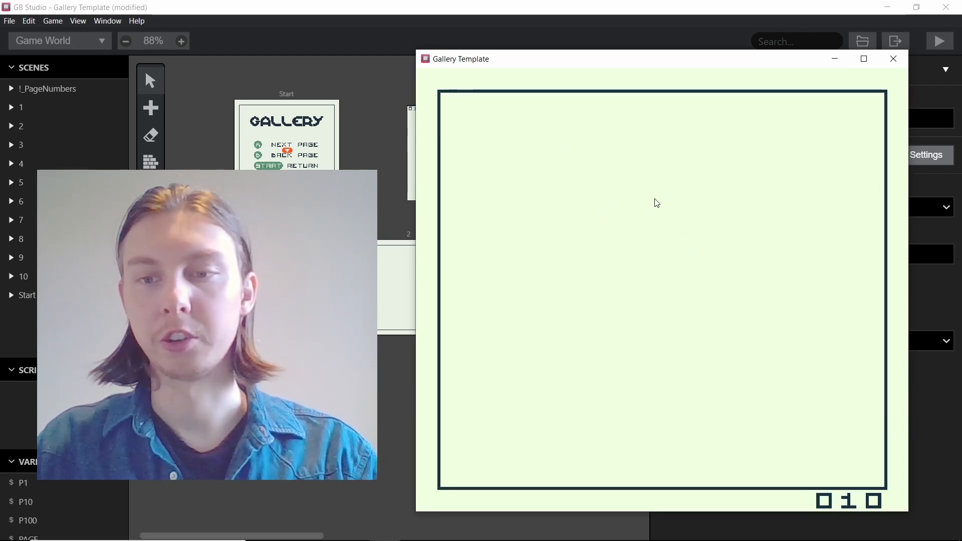
mouse_move(706, 239)
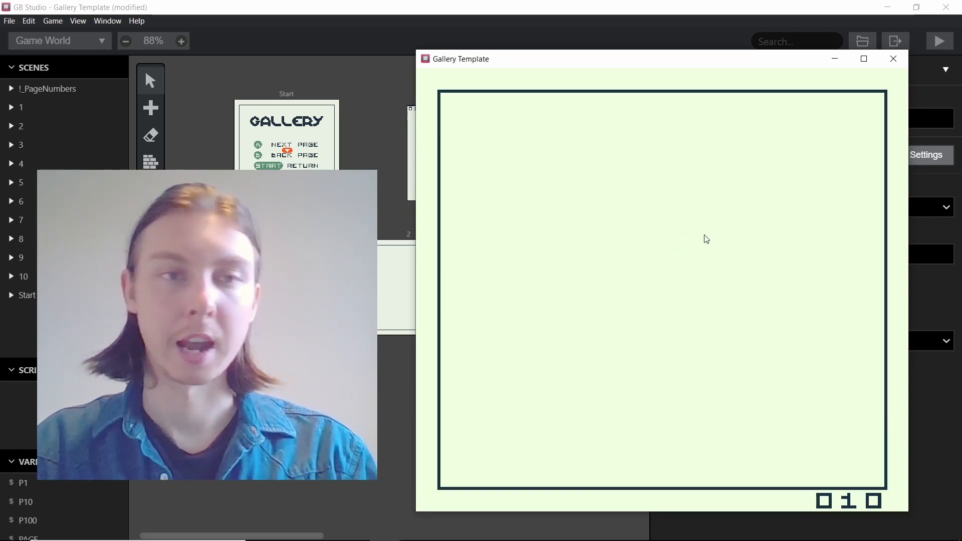
mouse_move(774, 286)
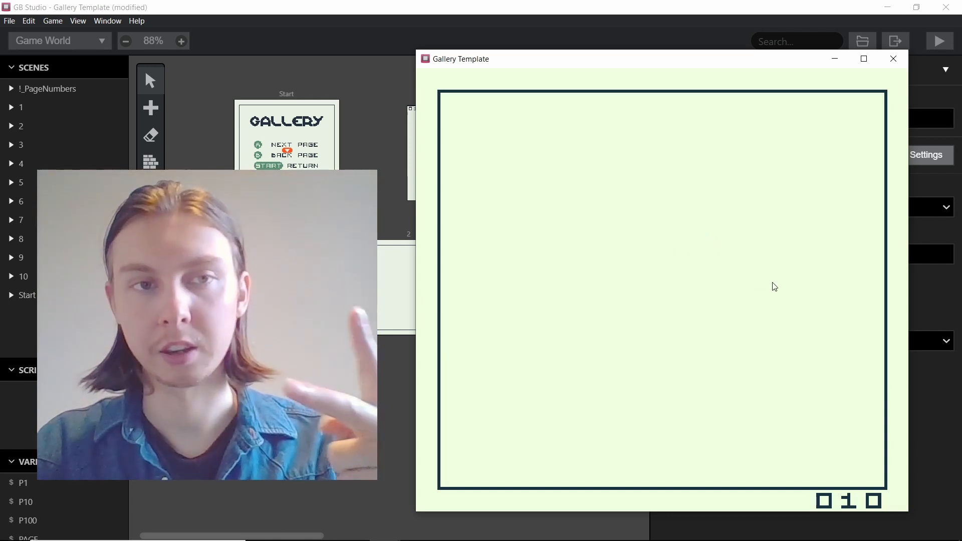
mouse_move(714, 258)
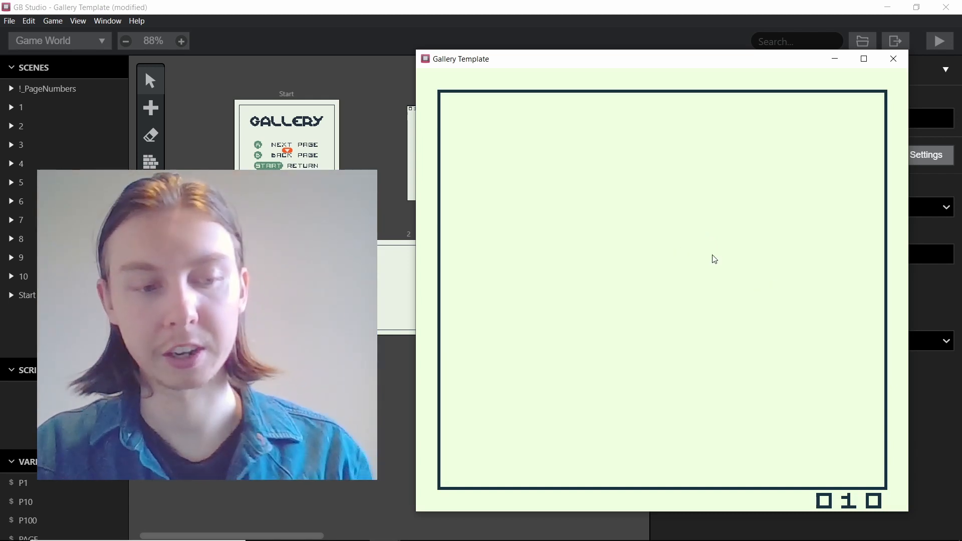
mouse_move(770, 207)
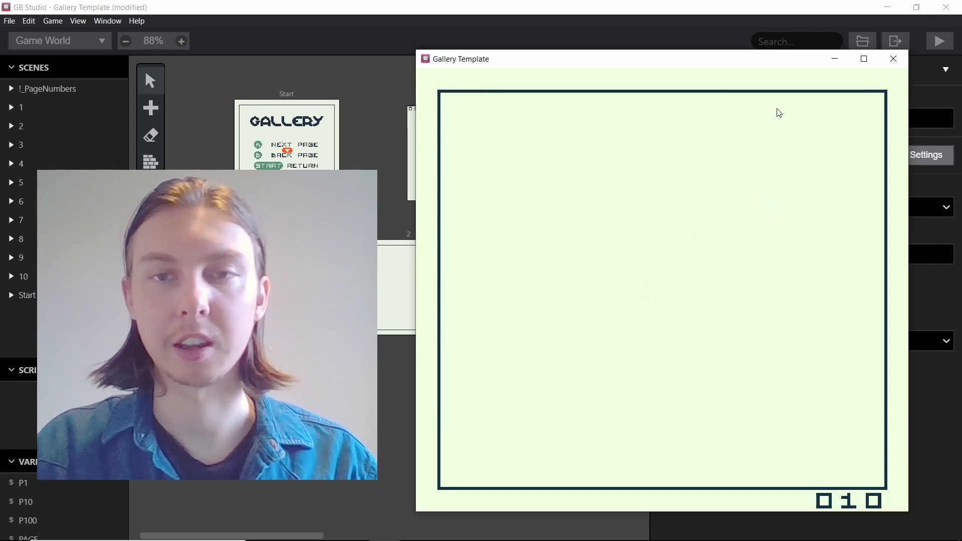
mouse_move(670, 312)
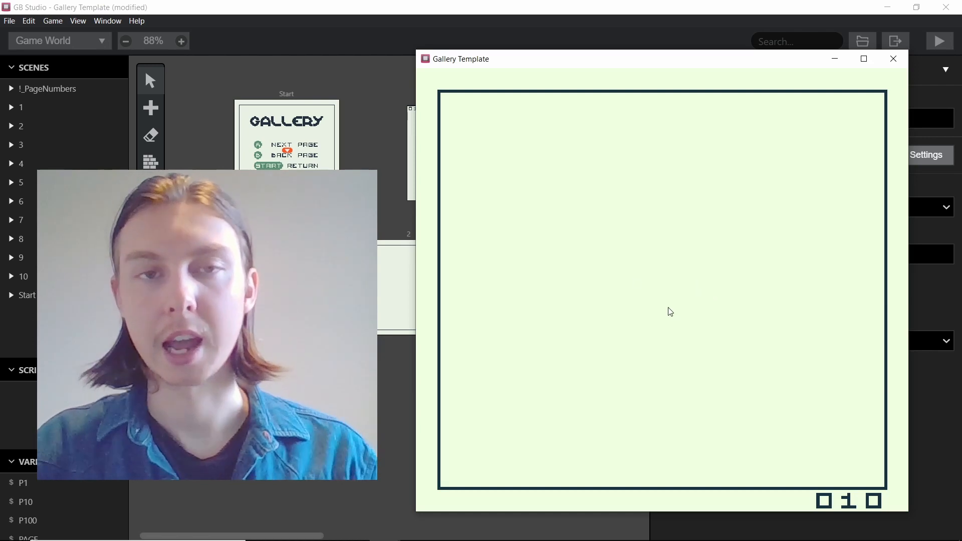
mouse_move(704, 198)
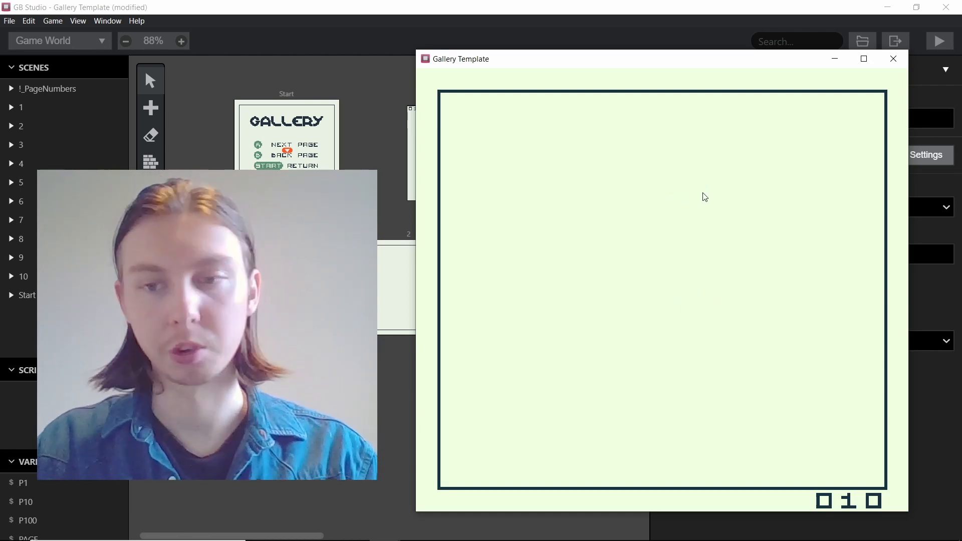
mouse_move(760, 143)
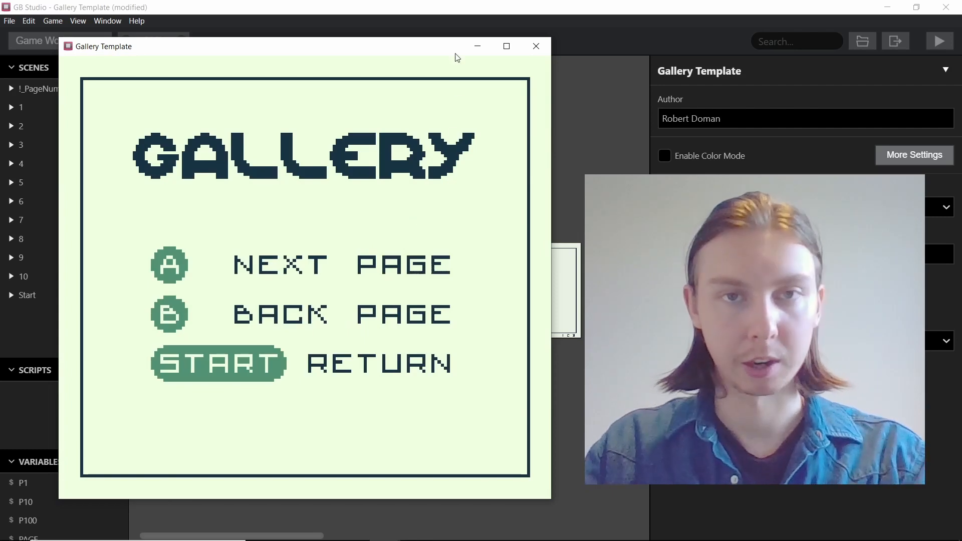
Step: Close the Play window and select the Start scene to review its A/B button scripts
click(535, 46)
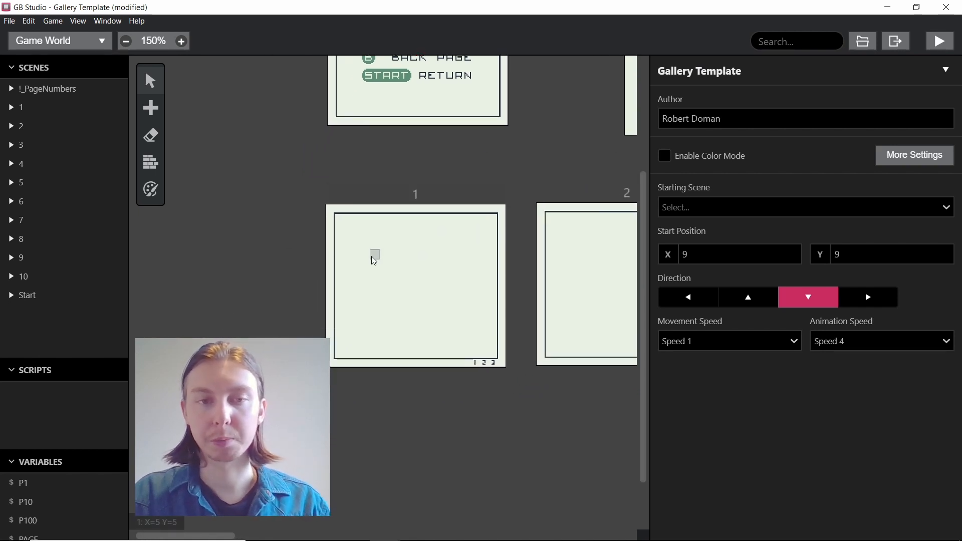
click(414, 285)
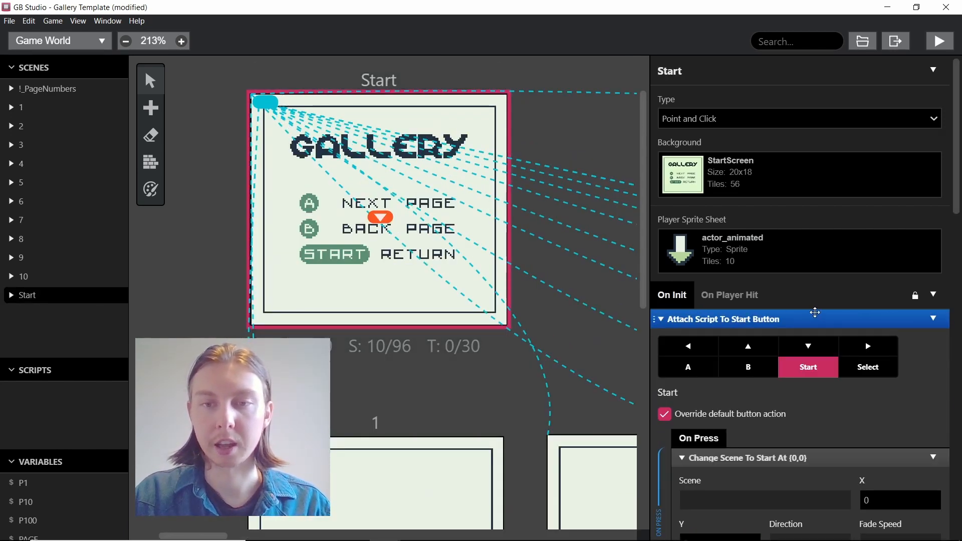
click(763, 499)
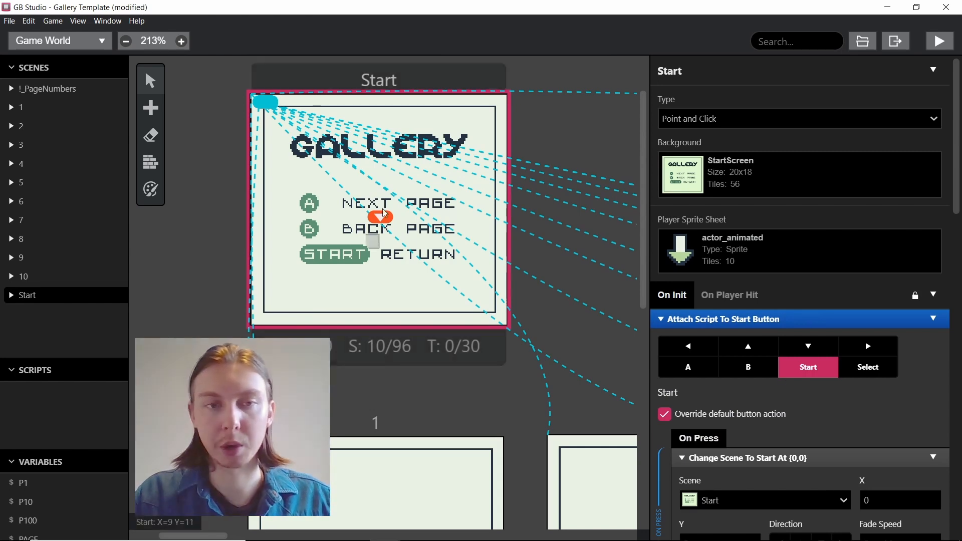
scroll(down, 3)
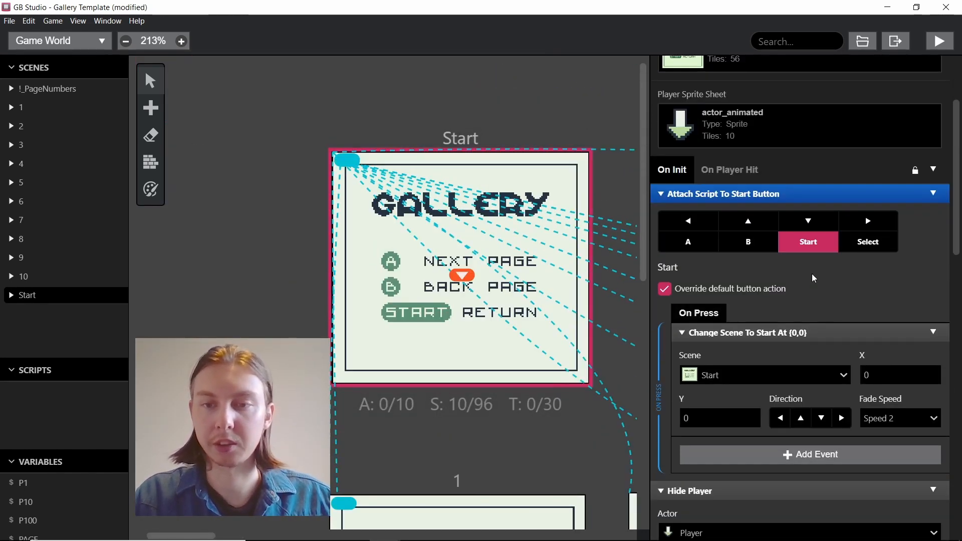
mouse_move(528, 289)
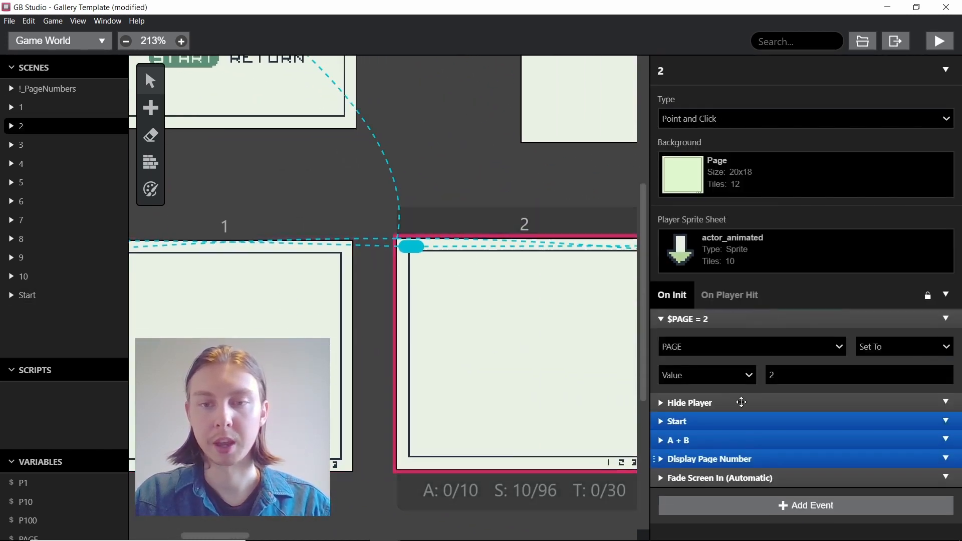
Step: Reselect the scene and scroll through its events down to the PAGE = 1 script
click(27, 294)
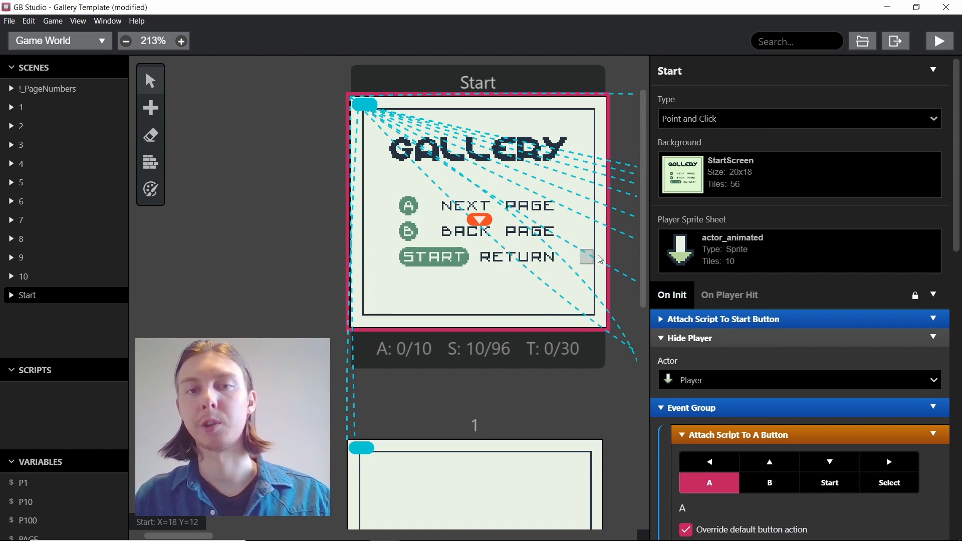
scroll(down, 3)
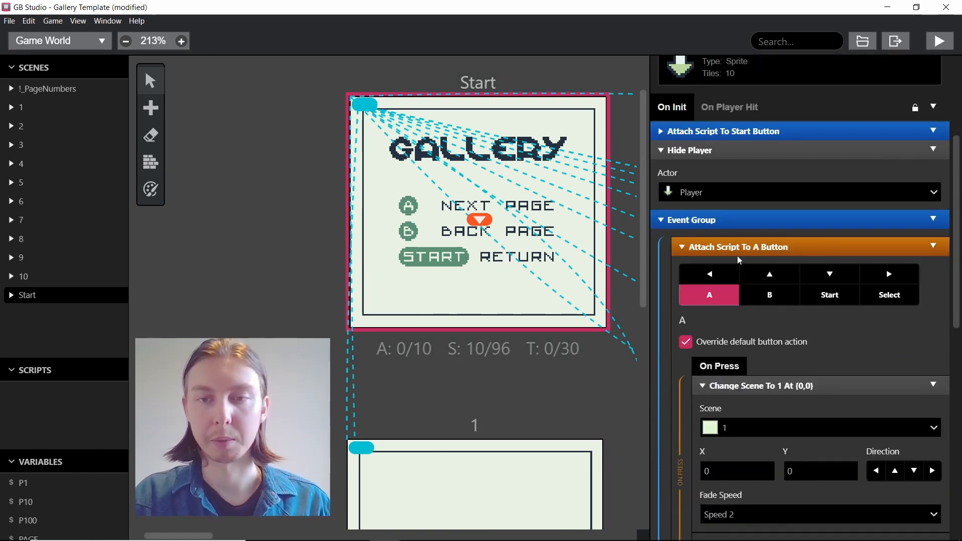
scroll(down, 3)
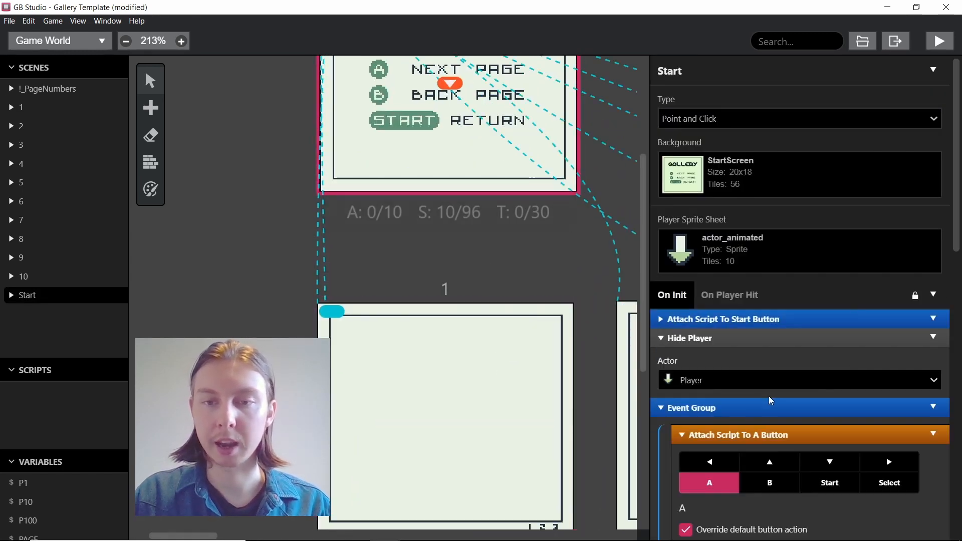
scroll(down, 3)
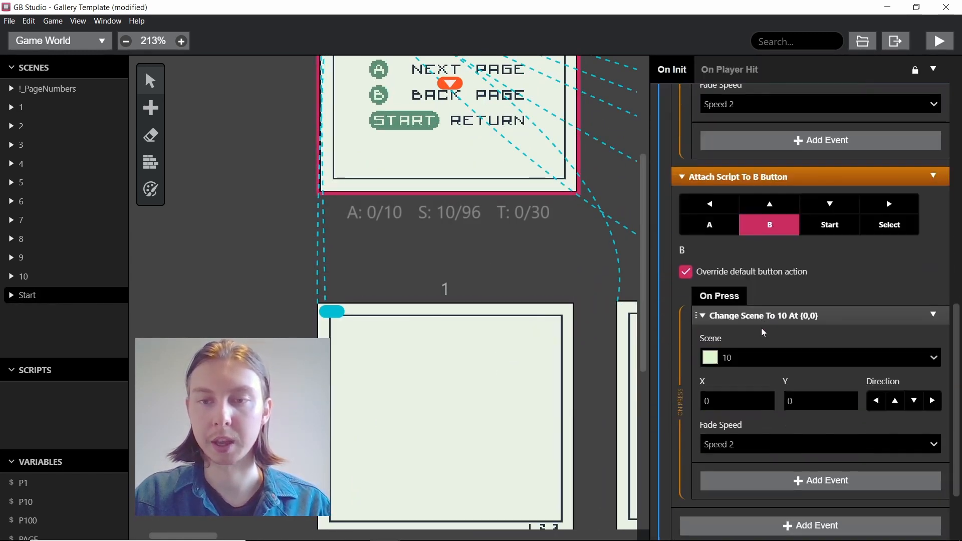
scroll(down, 3)
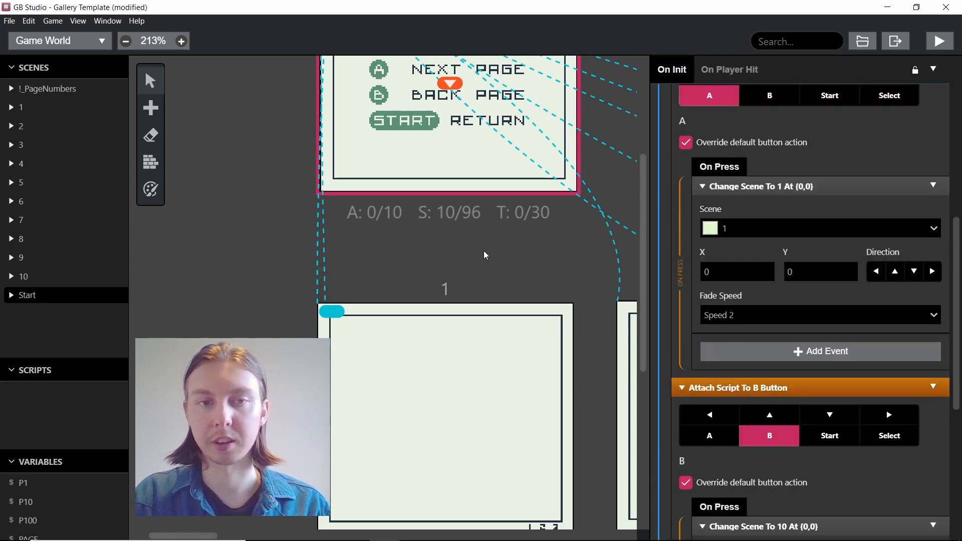
scroll(down, 3)
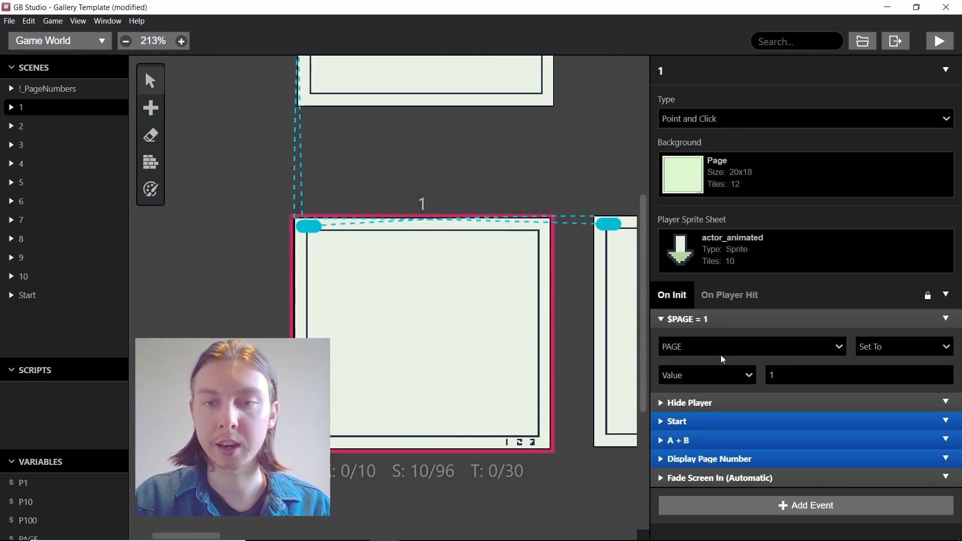
Step: Expand scene 1's Display Page Number events, then select page scene 3 to view its tiles
click(852, 374)
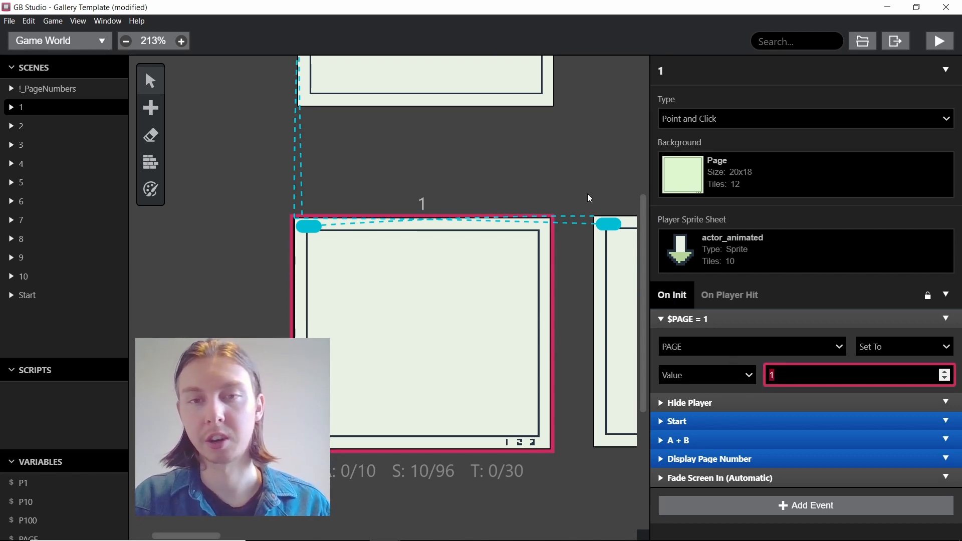
click(21, 126)
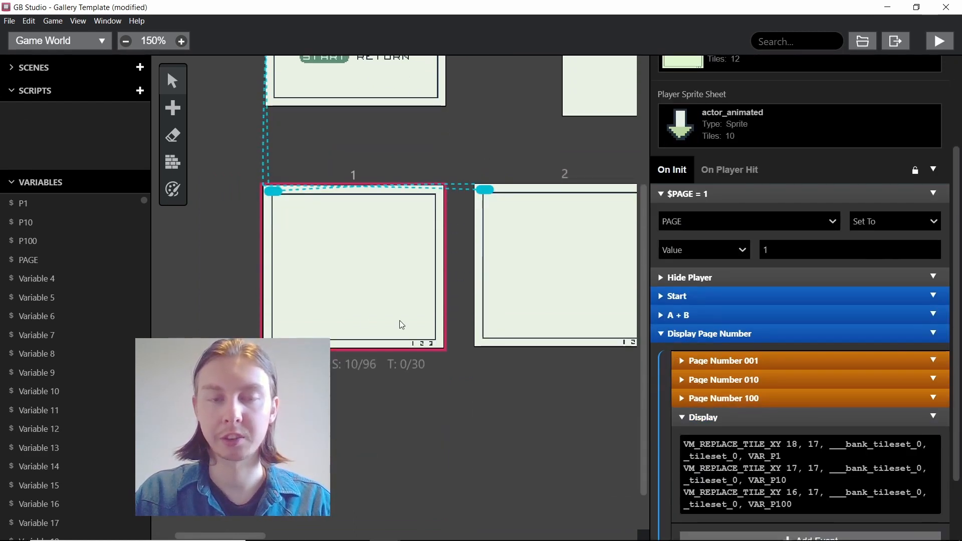
click(181, 40)
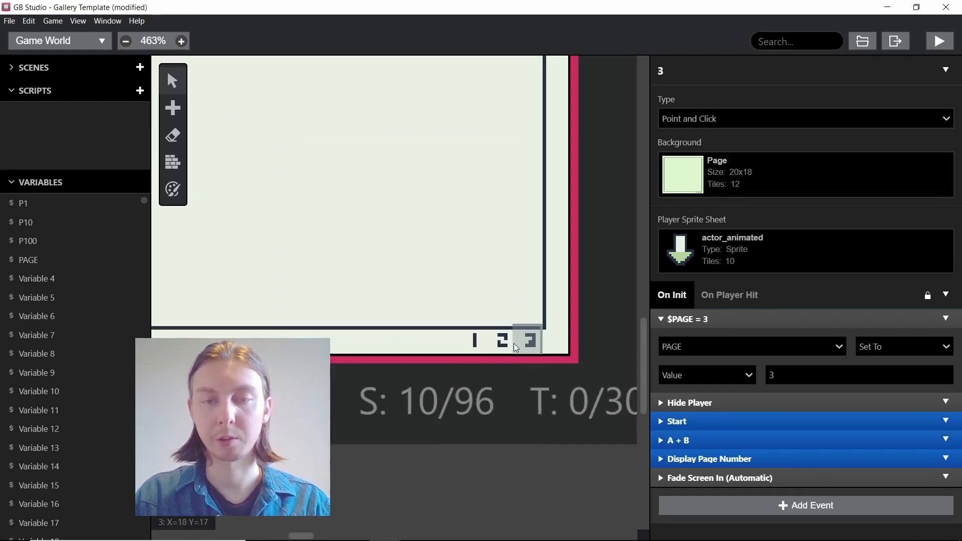
mouse_move(501, 341)
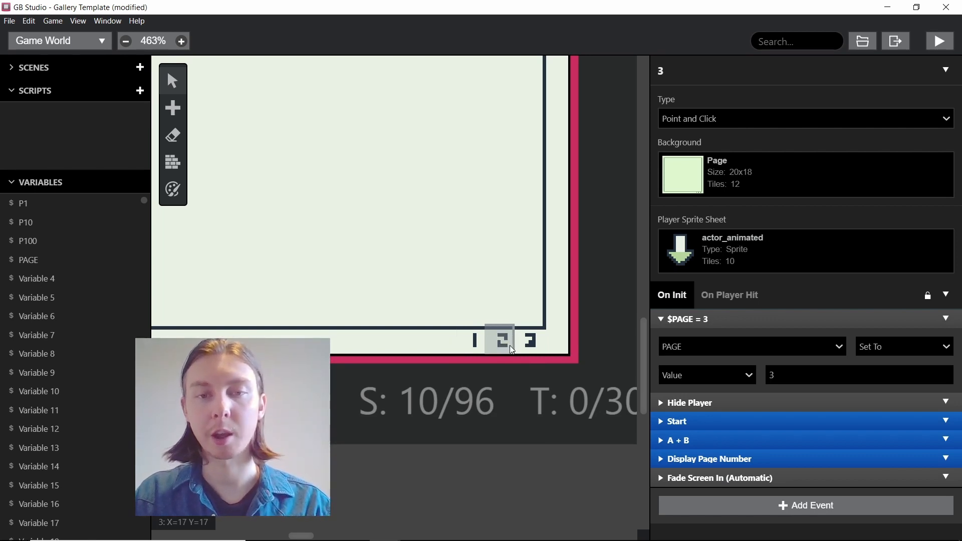
click(124, 40)
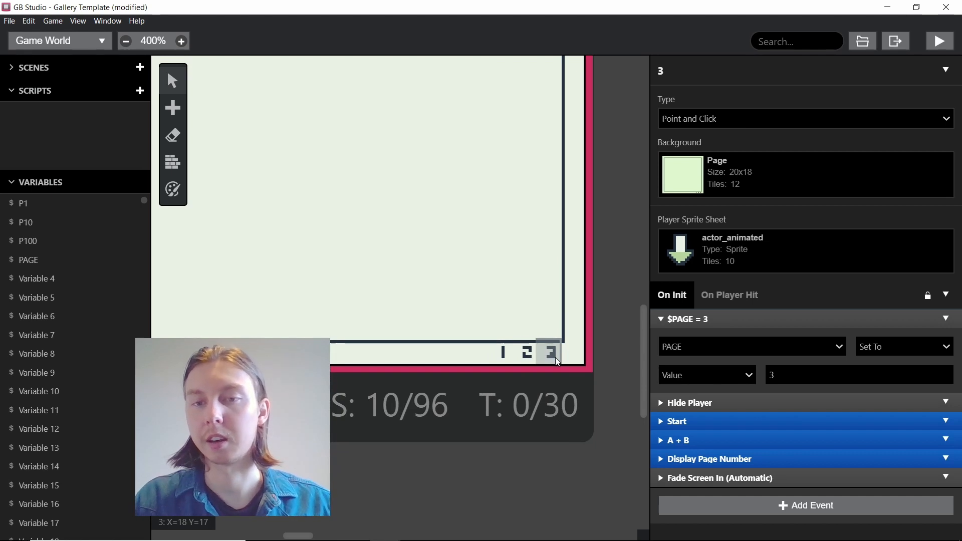
click(125, 40)
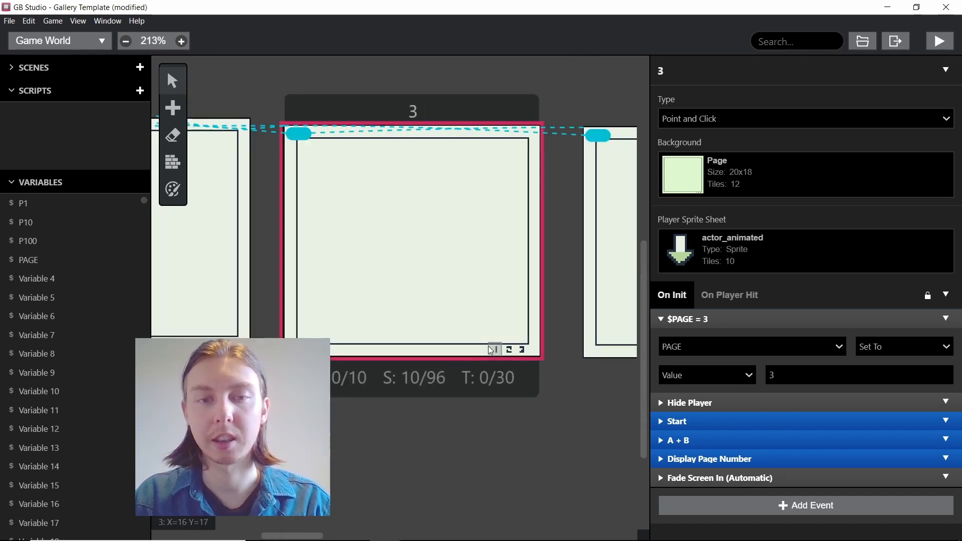
scroll(down, 3)
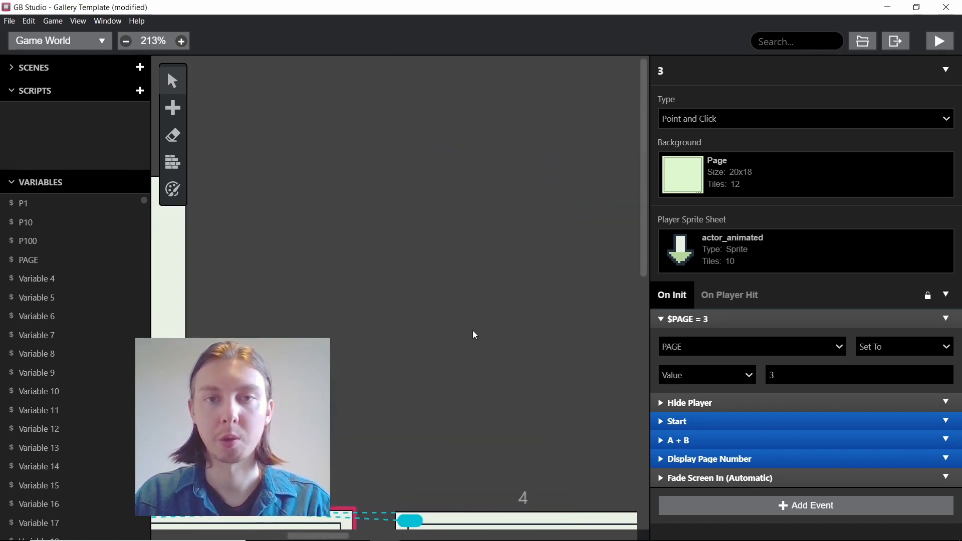
click(180, 41)
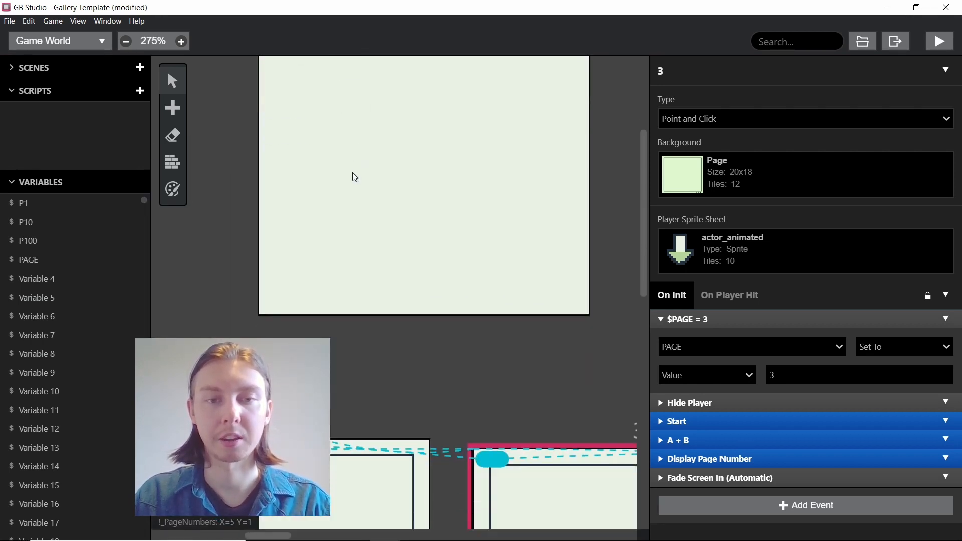
click(124, 41)
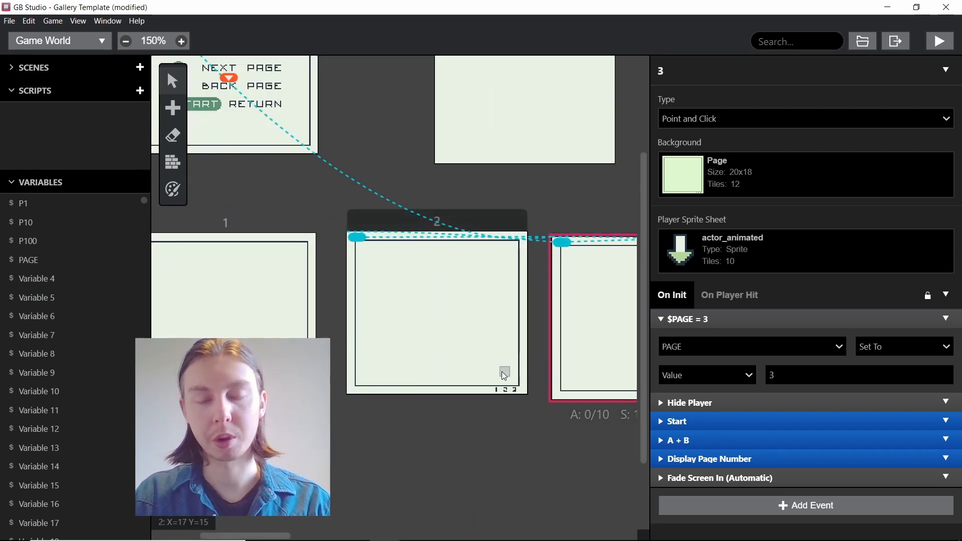
mouse_move(461, 439)
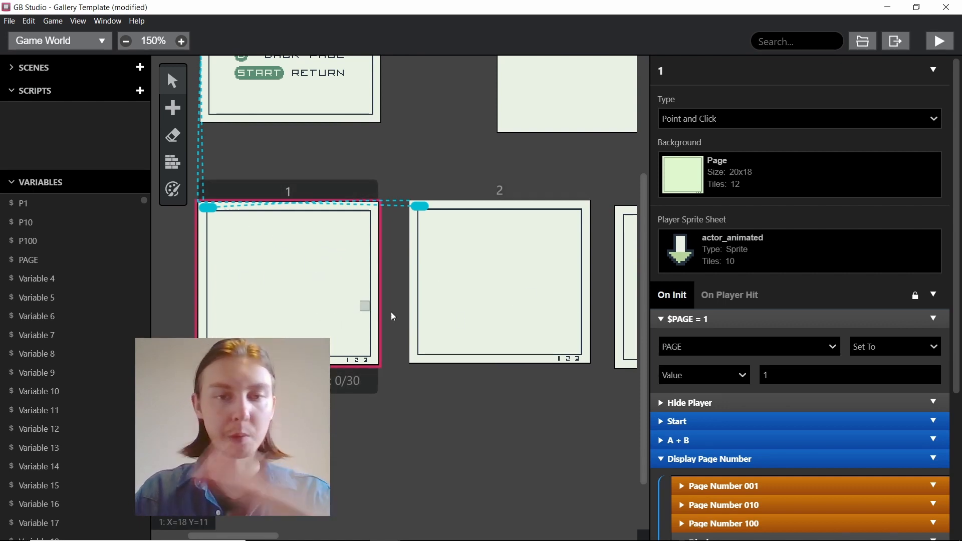
scroll(down, 3)
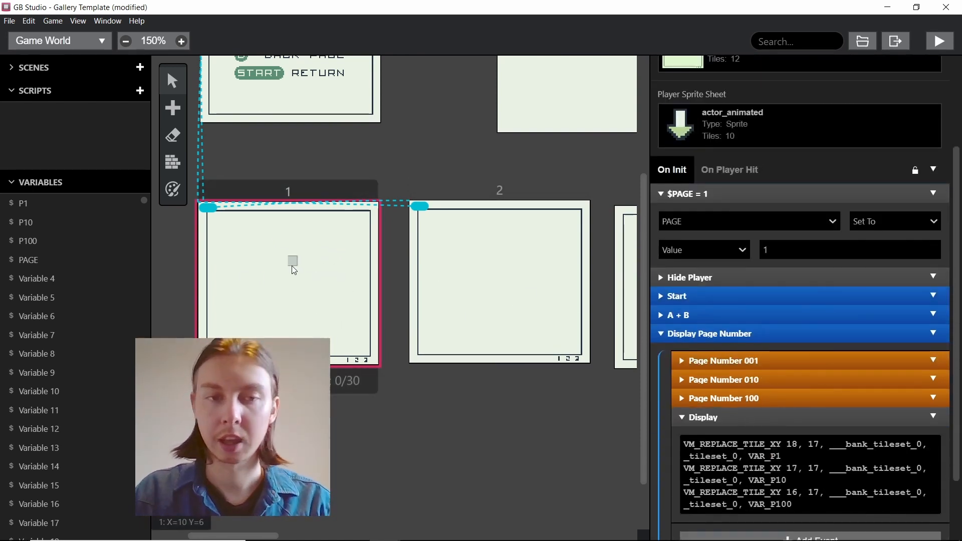
mouse_move(319, 289)
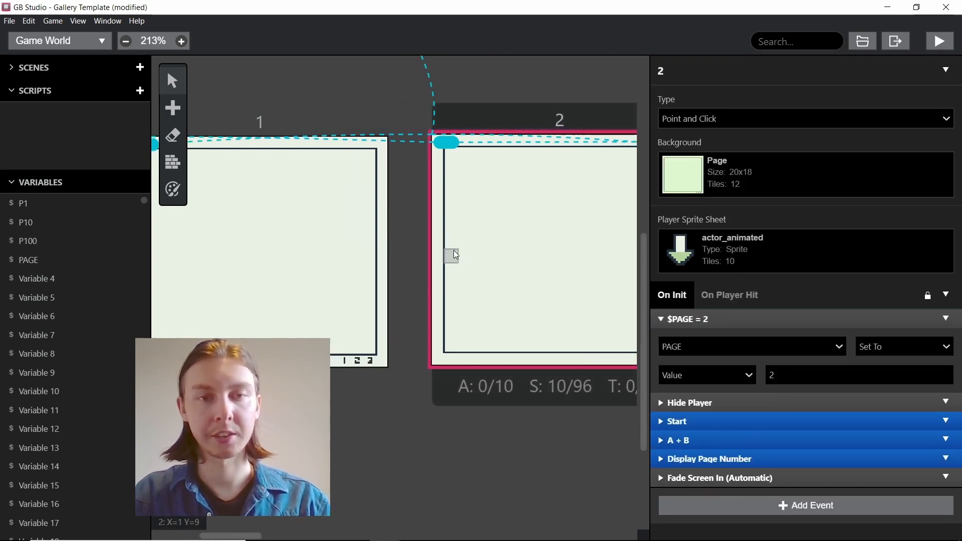
Step: Look at page scenes 4 and 2, then deselect to show the project settings
click(124, 41)
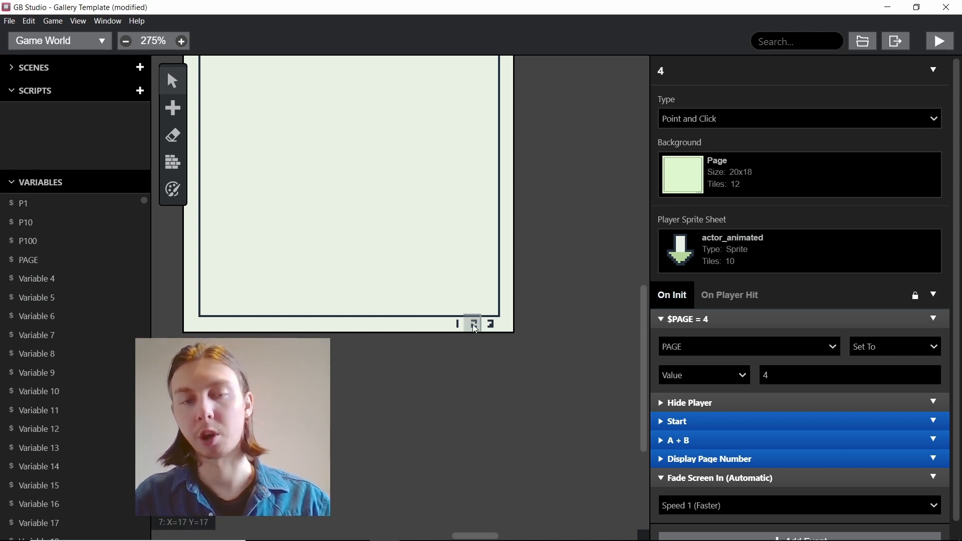
click(124, 40)
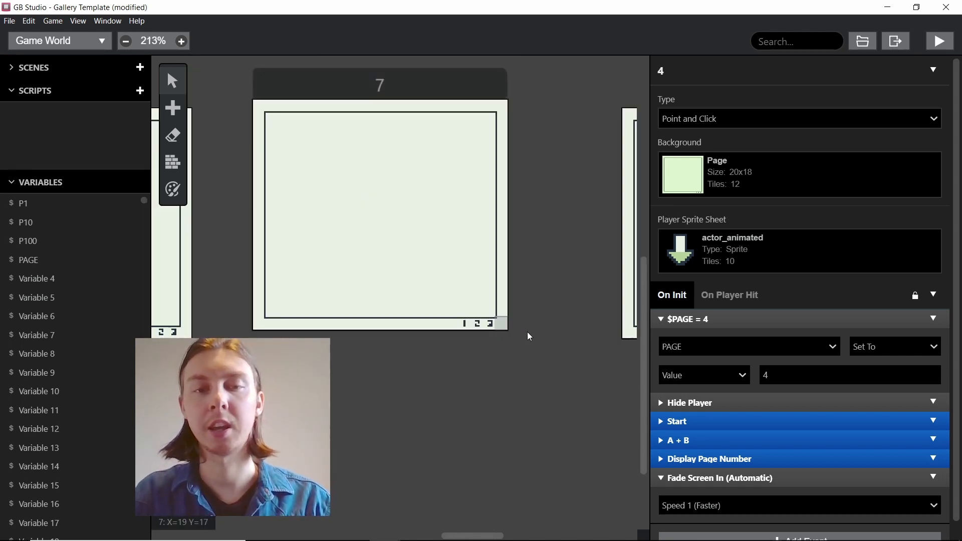
click(125, 41)
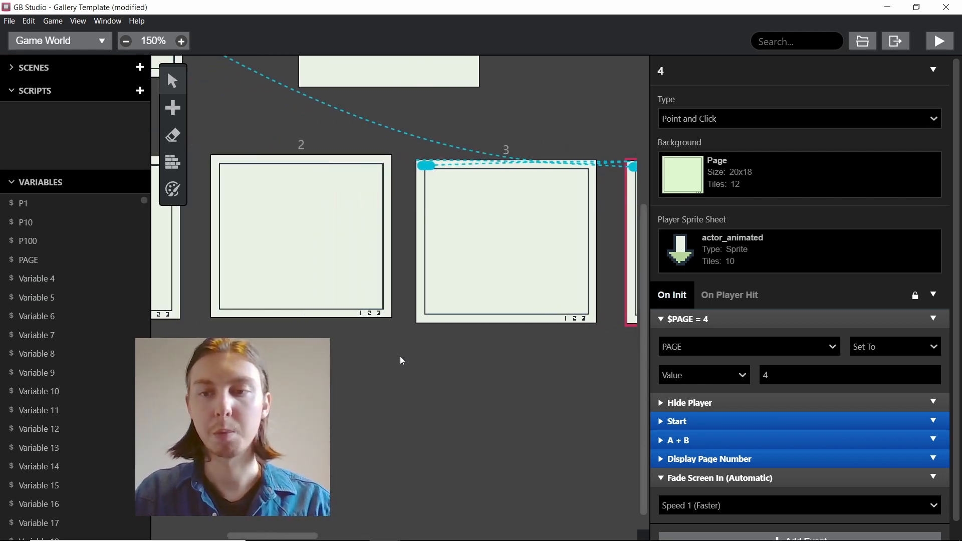
click(850, 375)
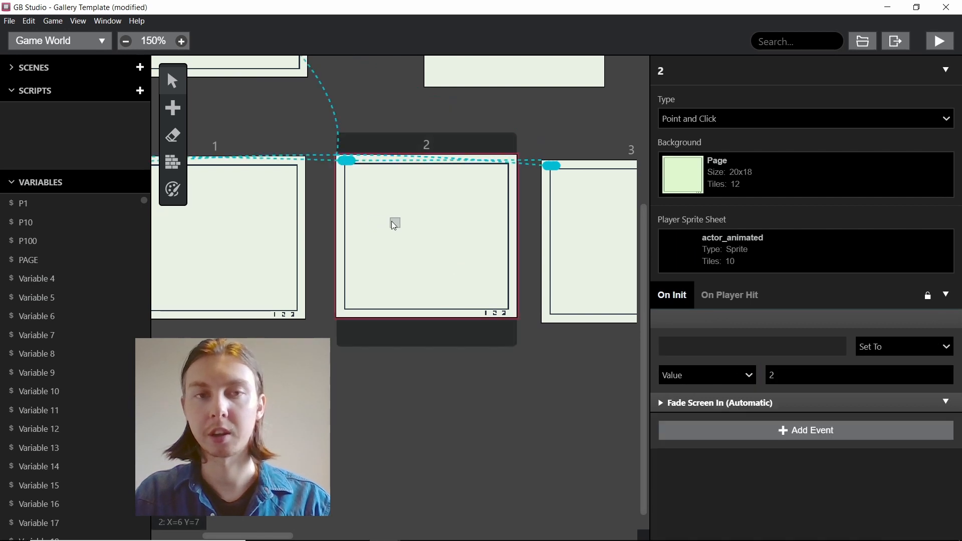
click(463, 397)
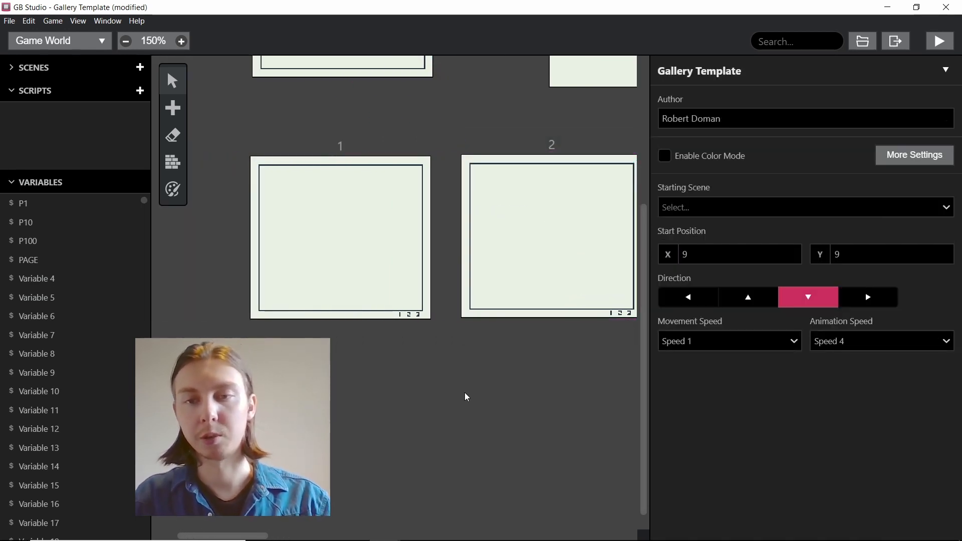
mouse_move(465, 385)
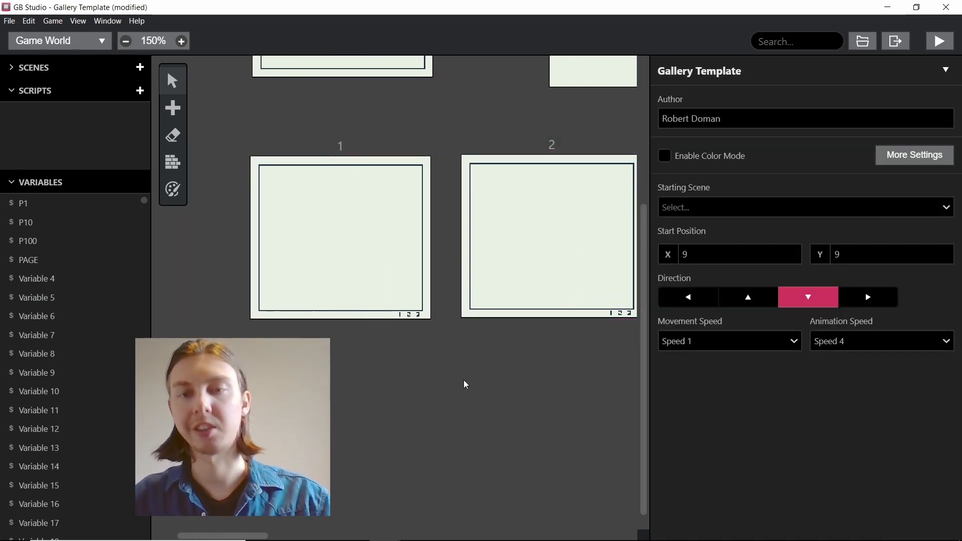
Step: Select page scene 1 and scroll to its expanded Display Page Number event
click(340, 240)
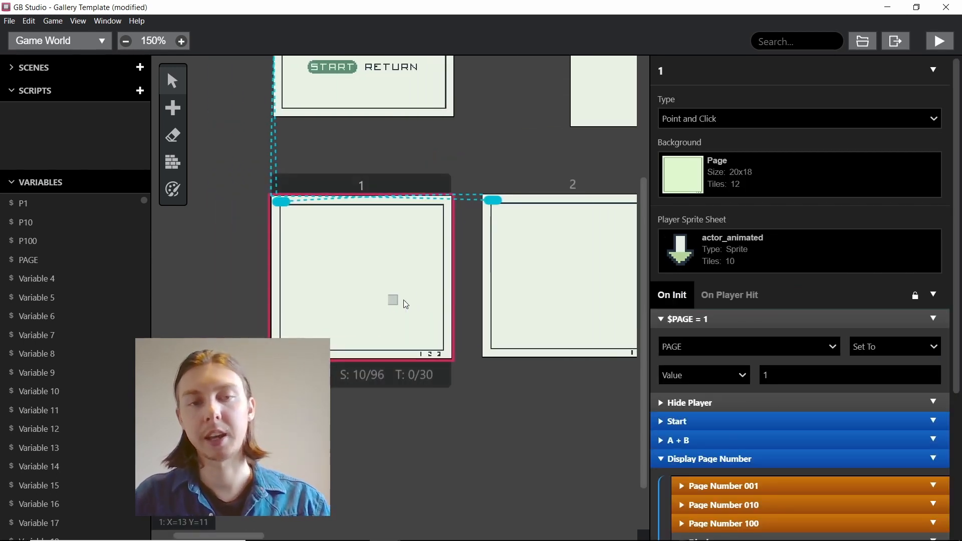
scroll(down, 3)
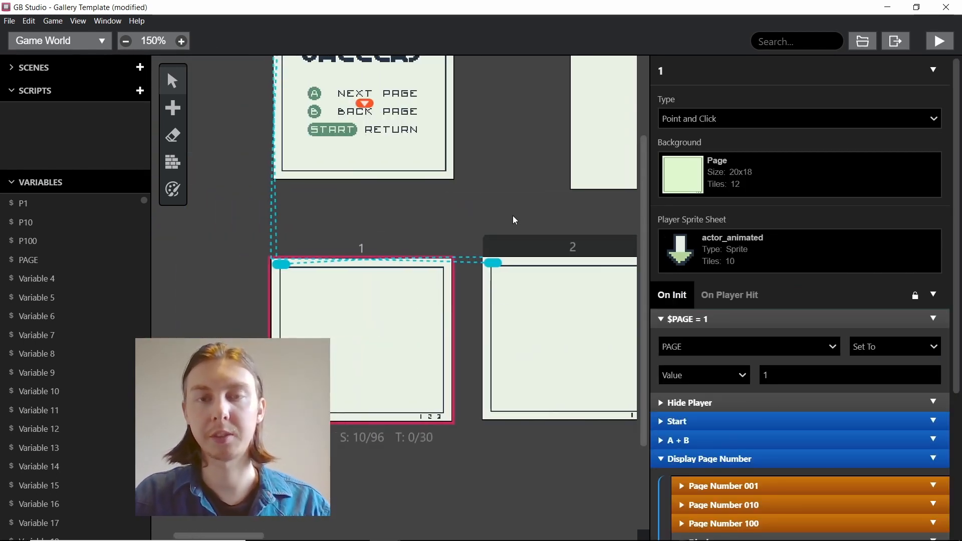
scroll(down, 3)
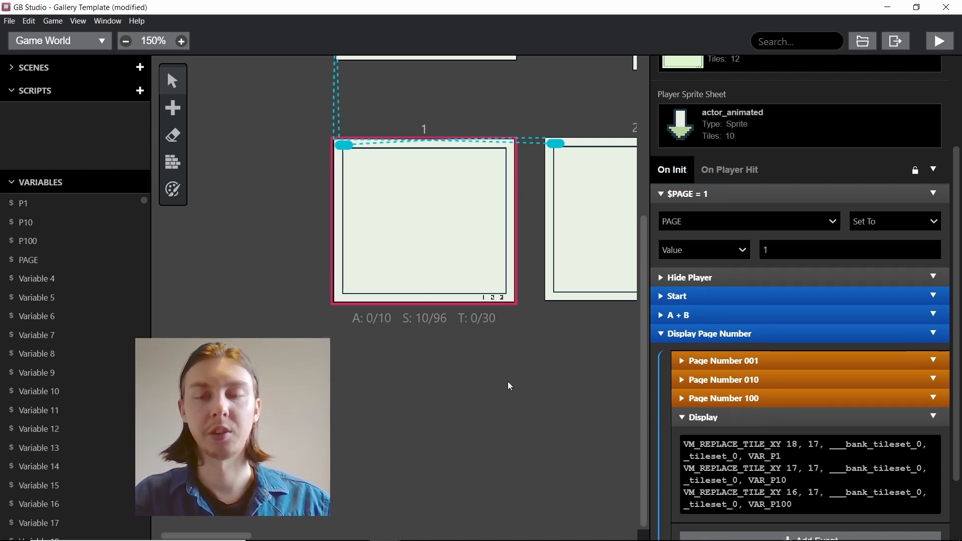
Step: Zoom to 400% on the number tiles and expand the ones-digit steps (P1 = PAGE, P1 % 10)
click(180, 41)
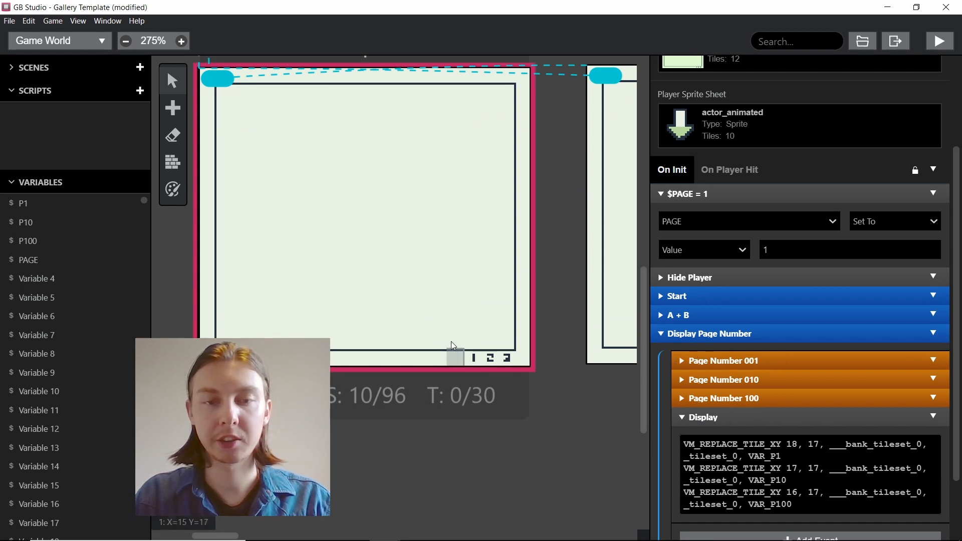
mouse_move(703, 211)
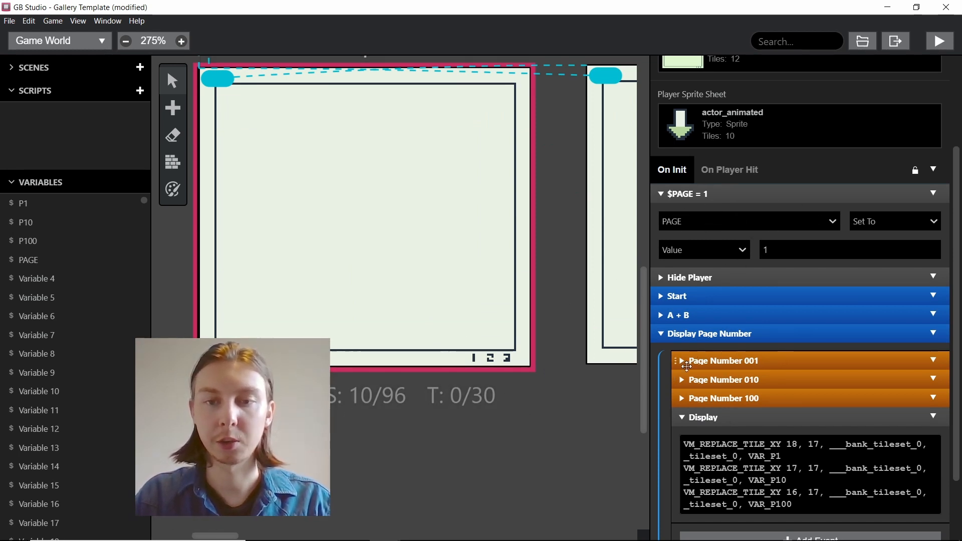
click(179, 41)
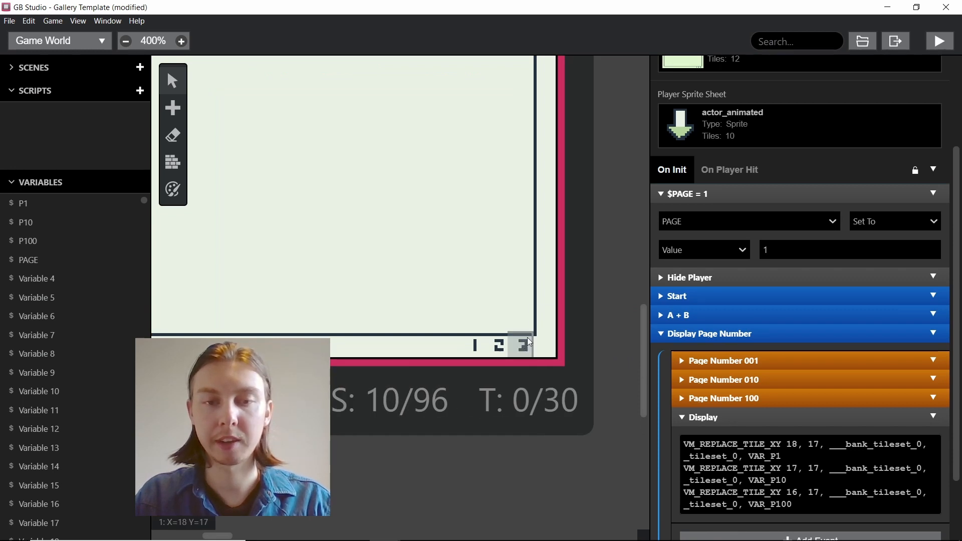
click(722, 360)
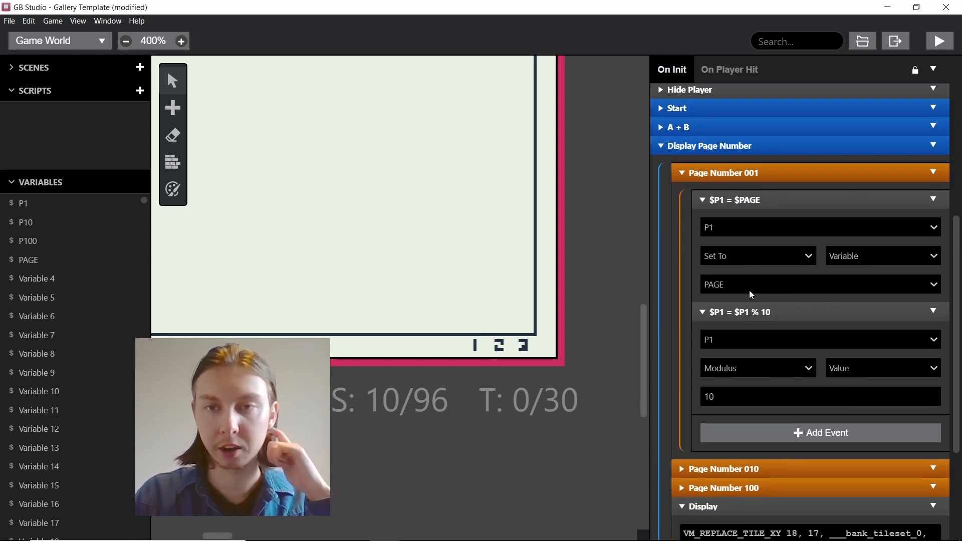
mouse_move(752, 237)
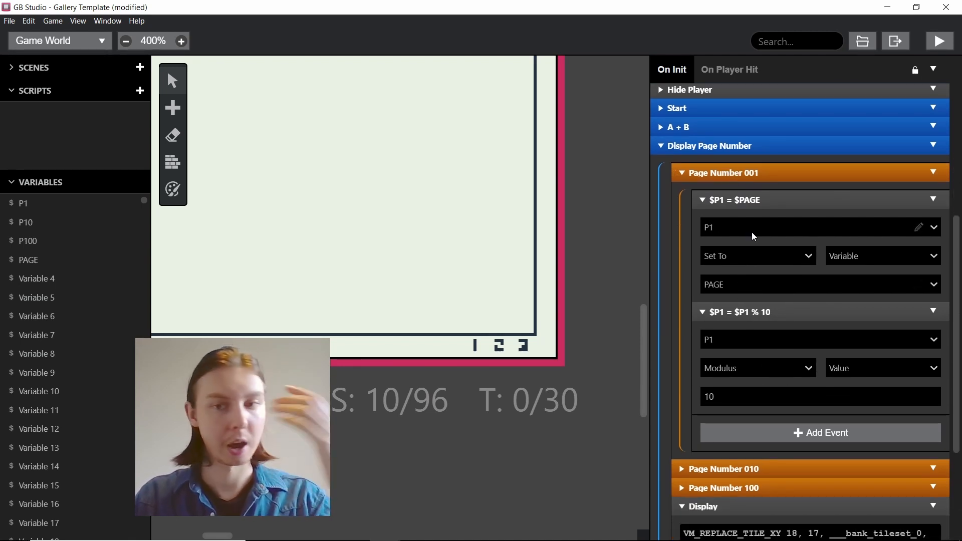
mouse_move(770, 385)
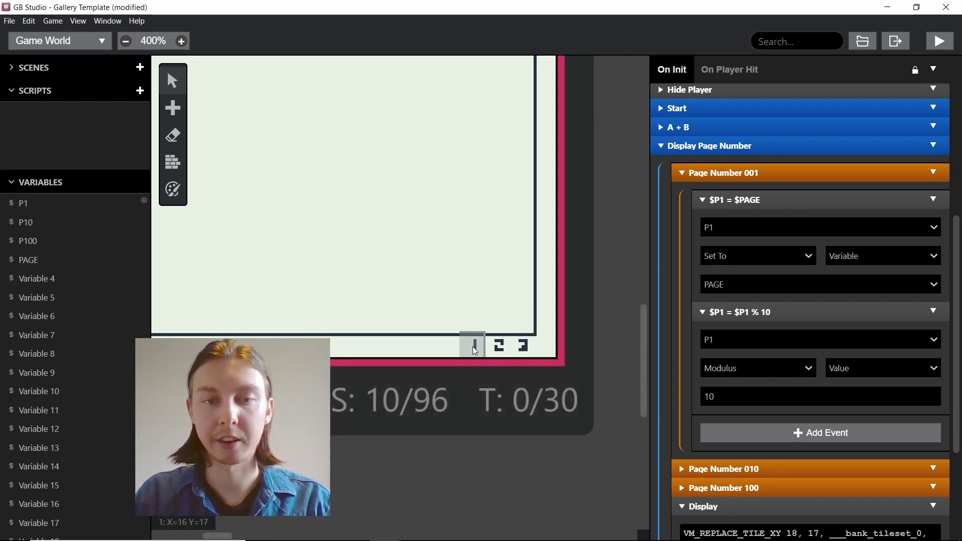
mouse_move(697, 362)
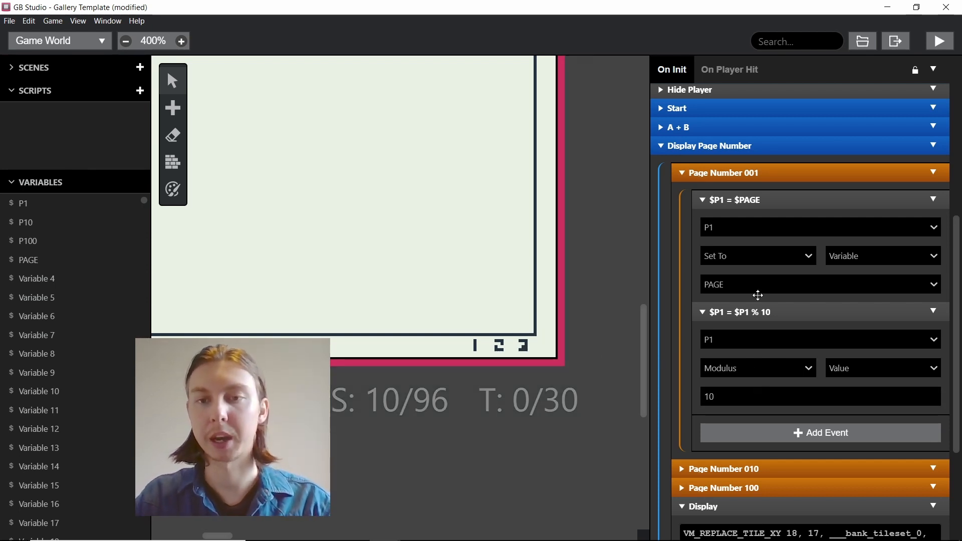
mouse_move(745, 202)
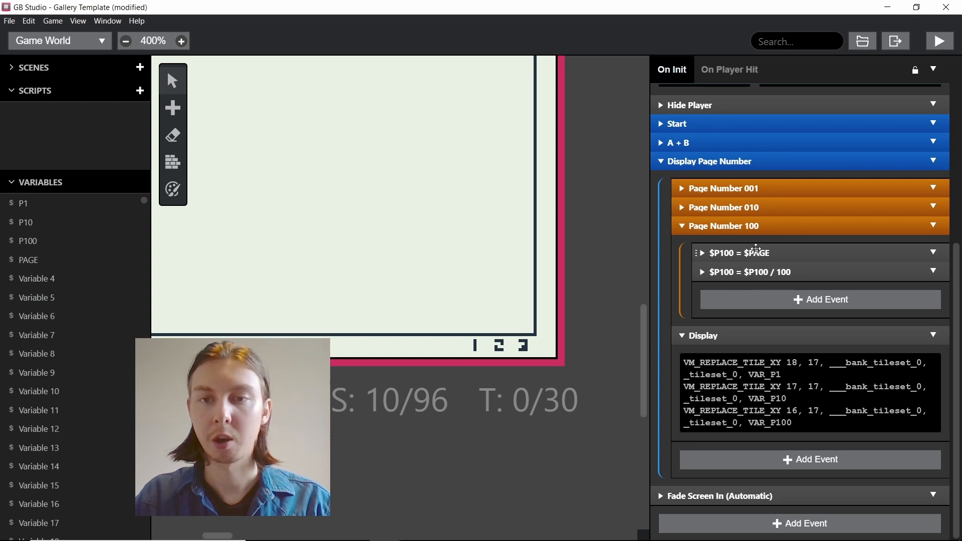
Step: Expand the hundreds-digit Set To and Divide events, then scroll back up the script
click(703, 253)
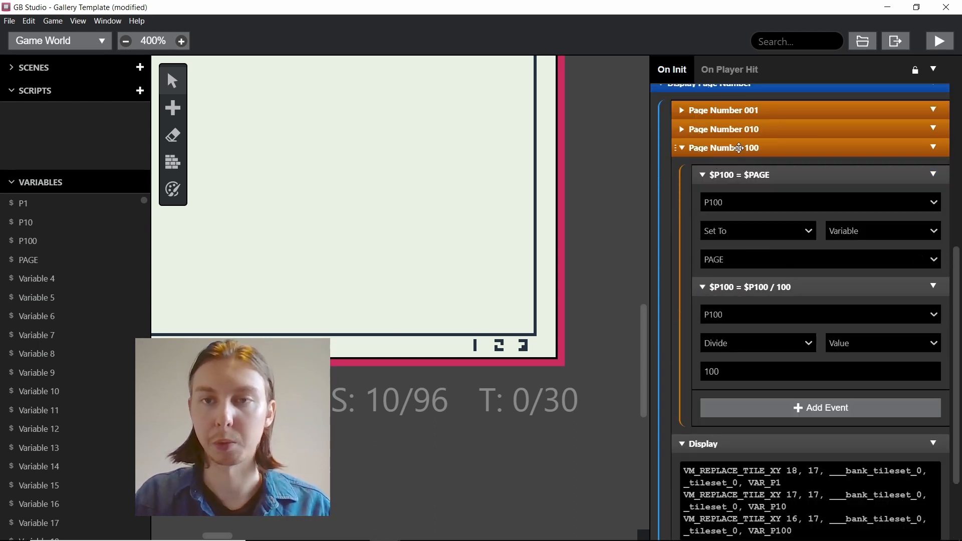
scroll(up, 3)
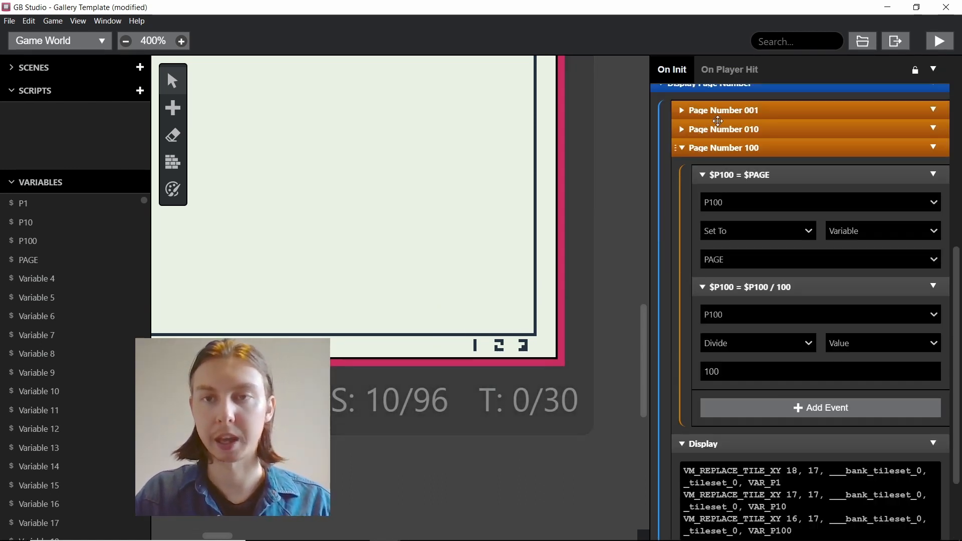
scroll(up, 3)
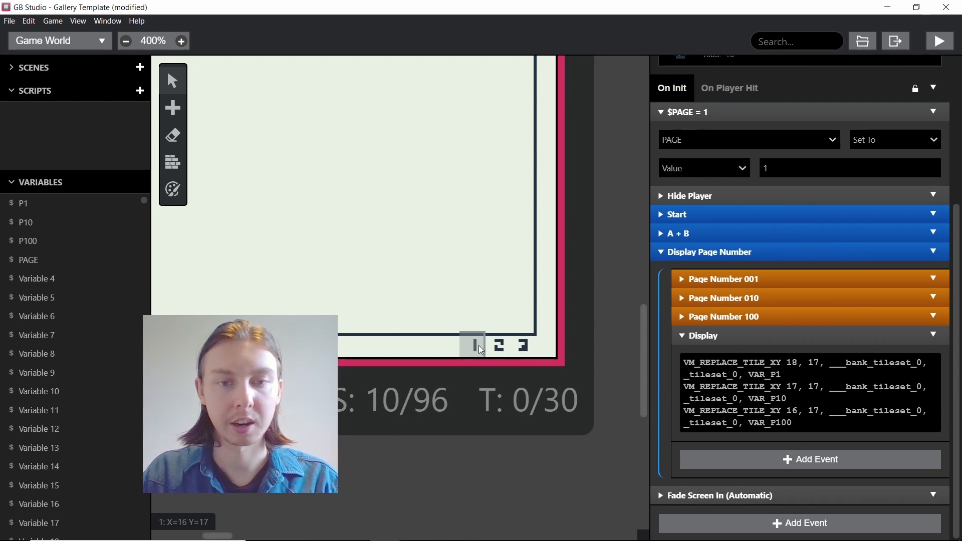
mouse_move(520, 346)
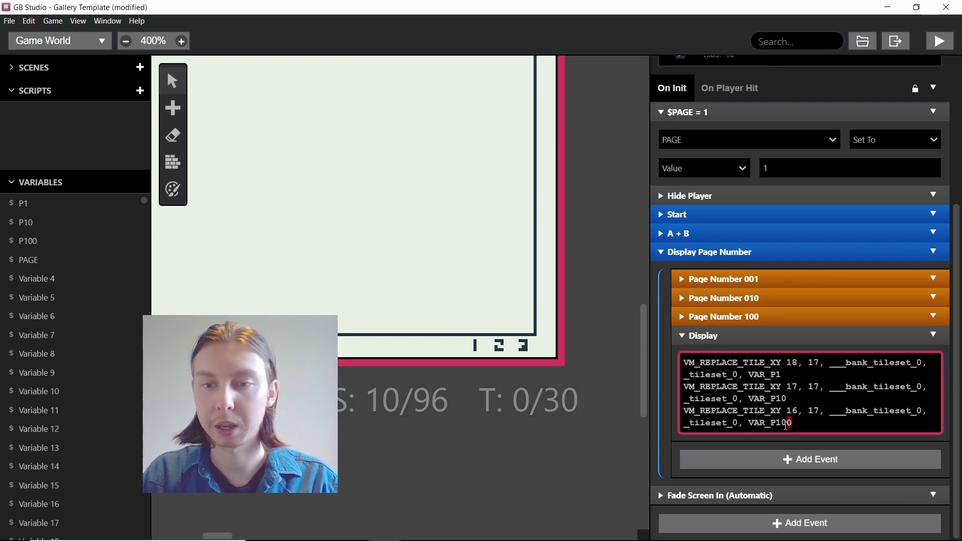
Step: Highlight the tileset bank name in the Display script, then zoom out to the project overview
double_click(768, 422)
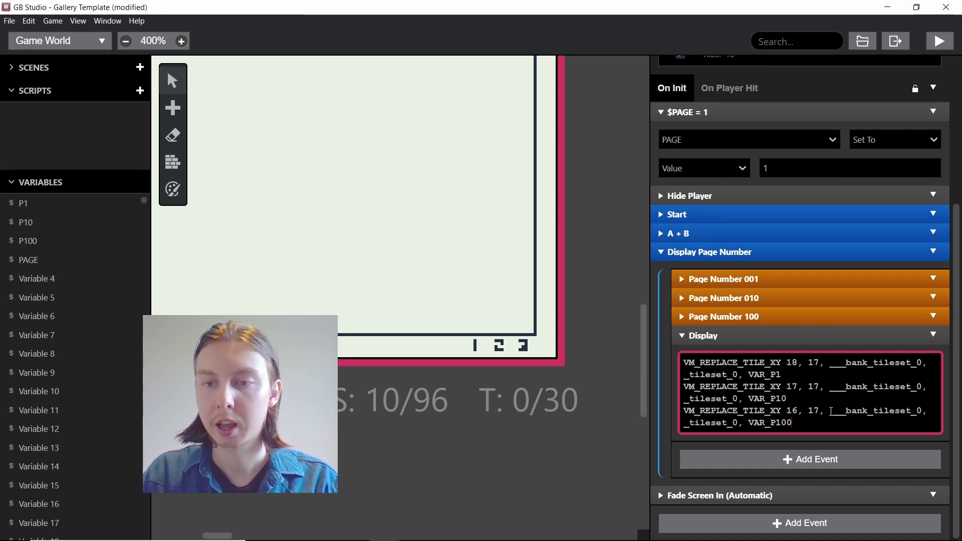
double_click(878, 411)
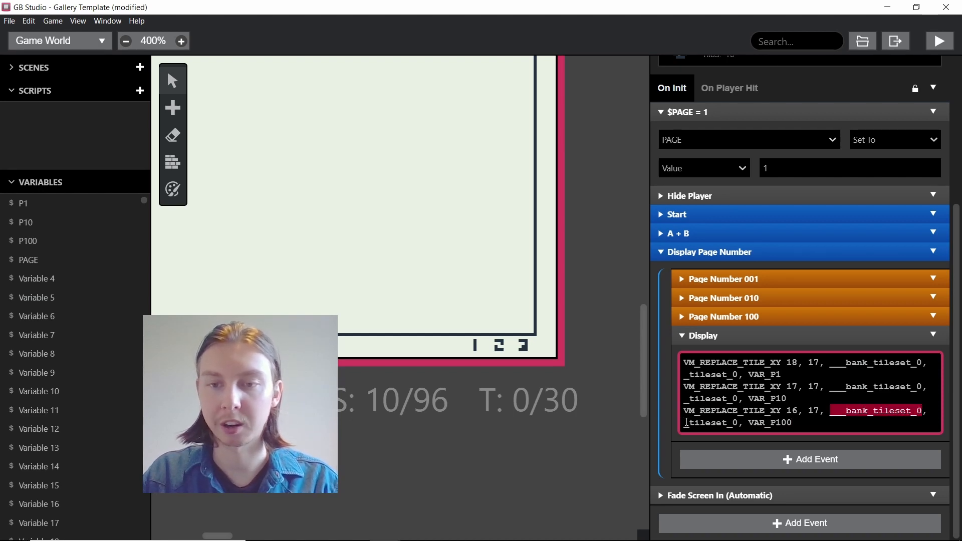
click(124, 40)
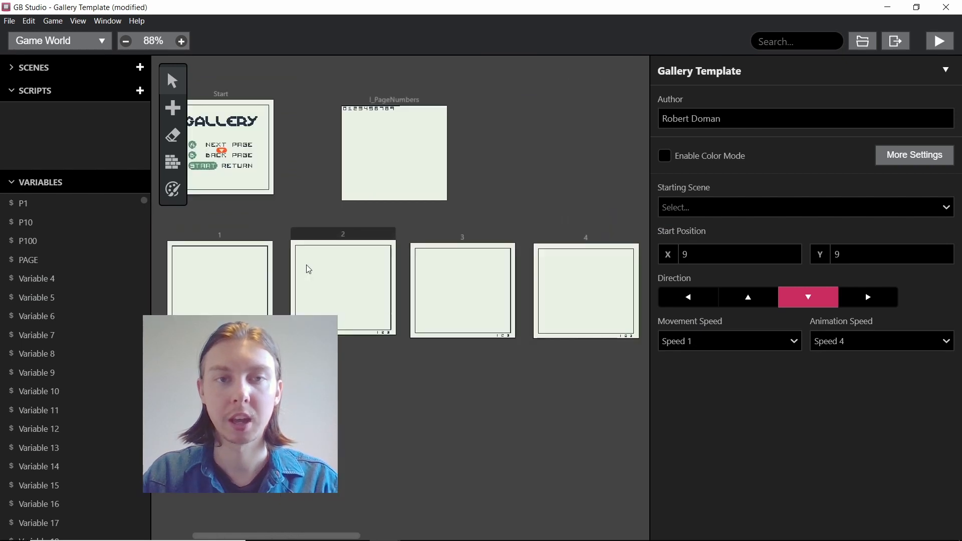
Step: Inspect the !_PageNumbers digit tiles 0–9, then select page scene 1's On Init script
double_click(393, 152)
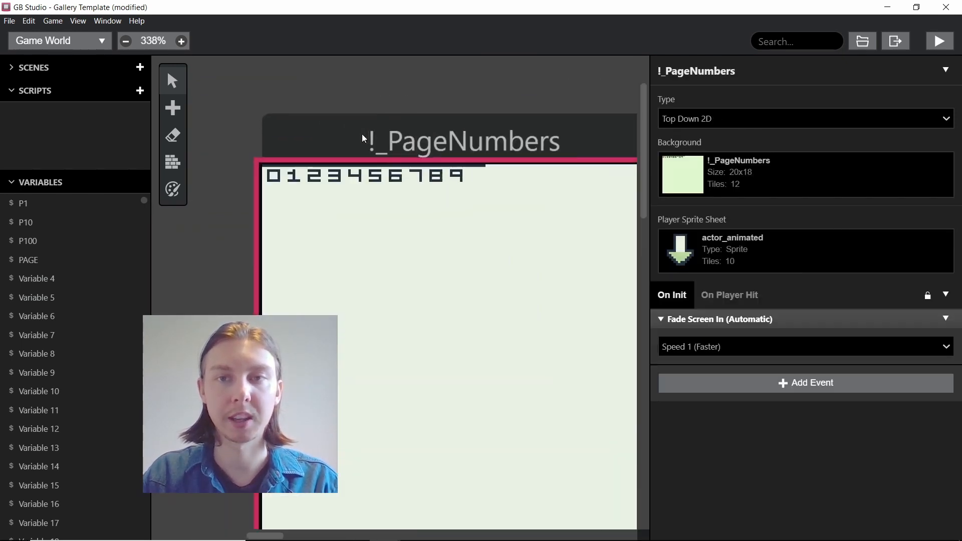
click(180, 41)
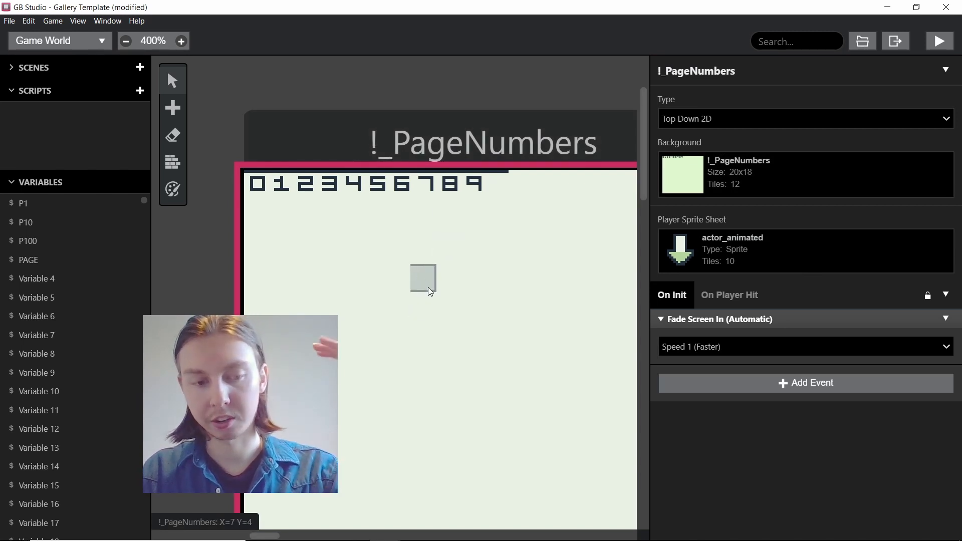
mouse_move(399, 205)
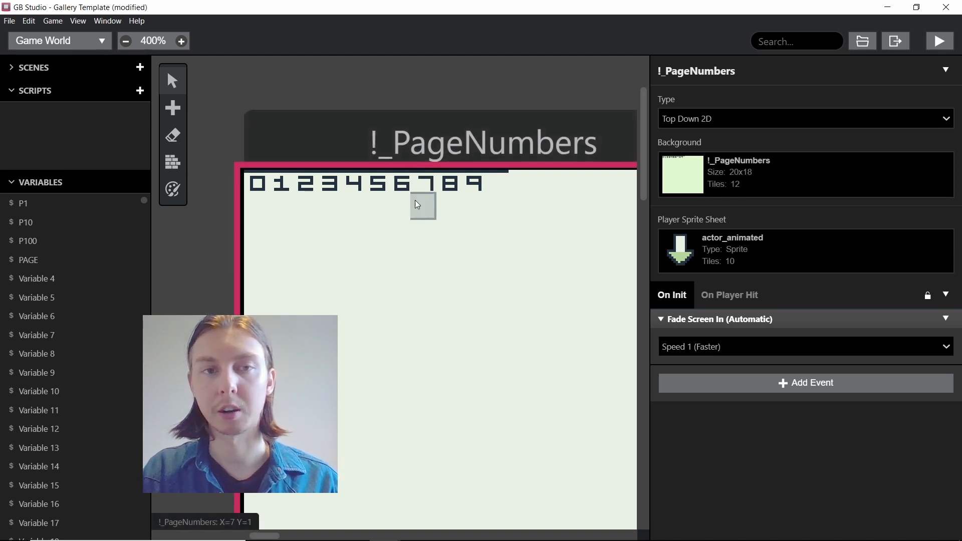
mouse_move(474, 184)
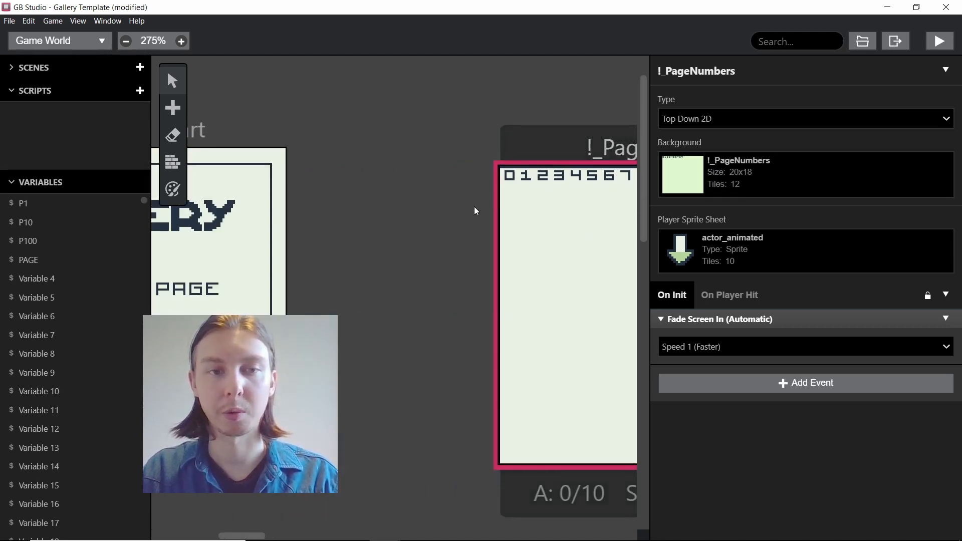
click(365, 206)
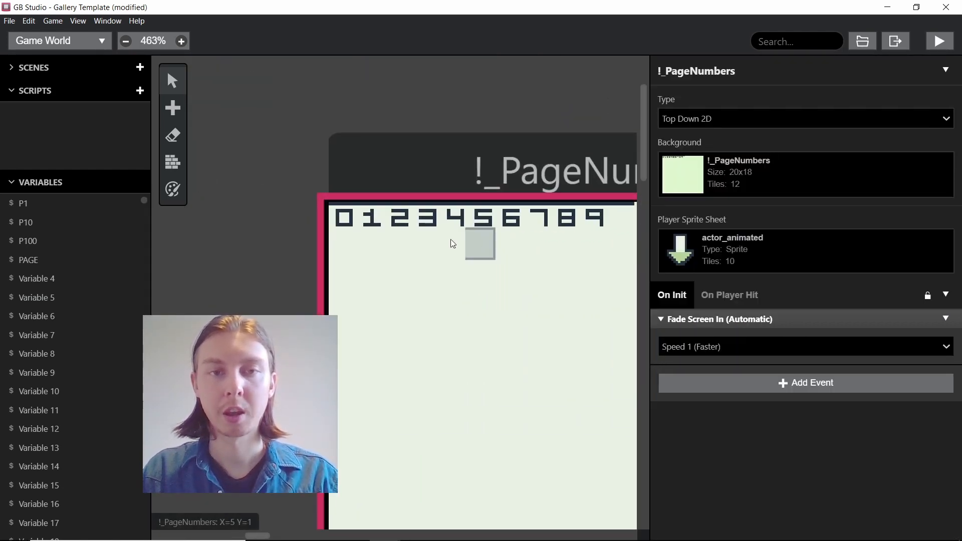
click(126, 40)
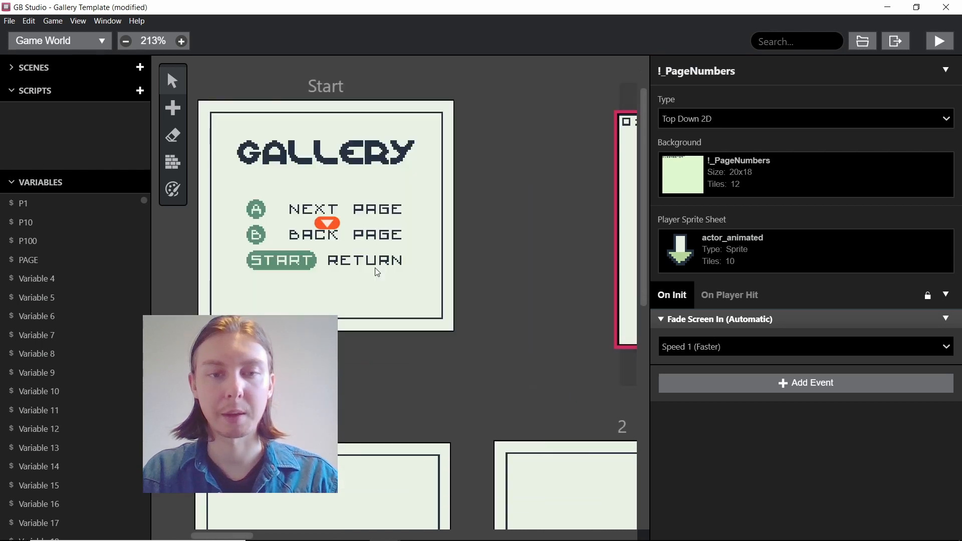
click(179, 40)
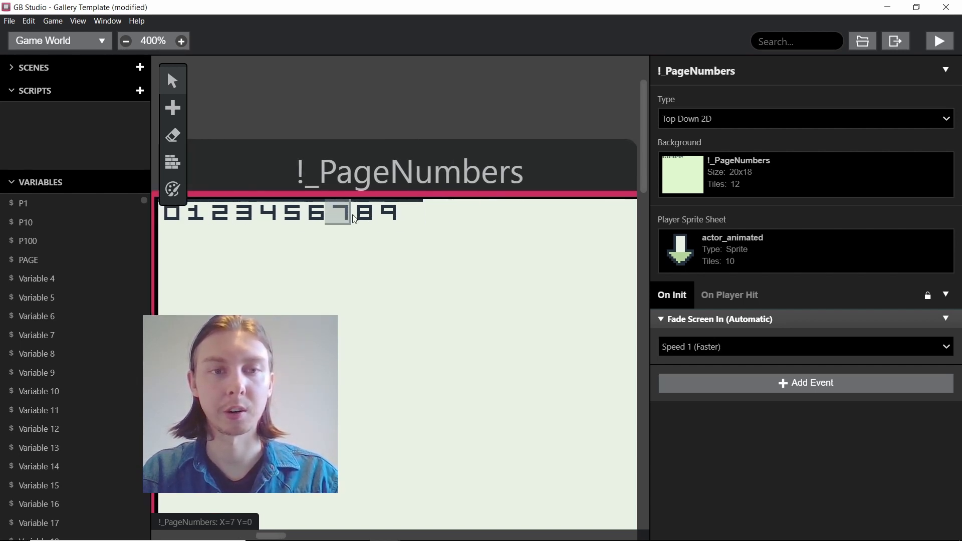
mouse_move(411, 211)
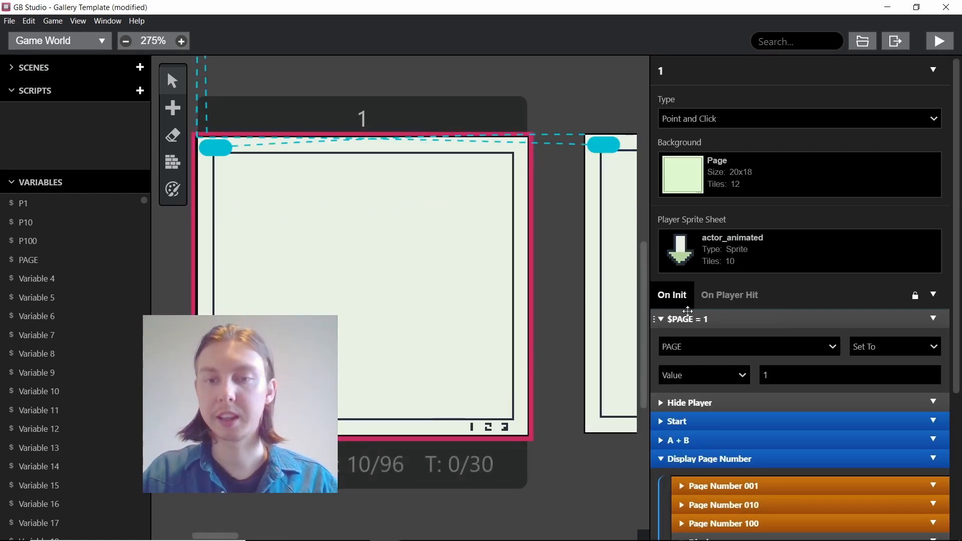
Step: Collapse the Display GBVM Script event and zoom out to the deselected project overview
scroll(down, 3)
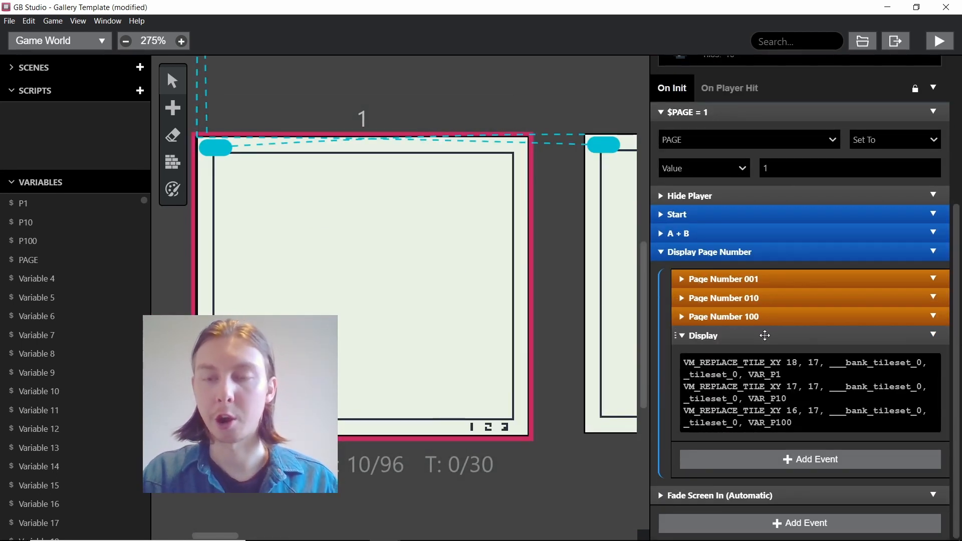
click(681, 335)
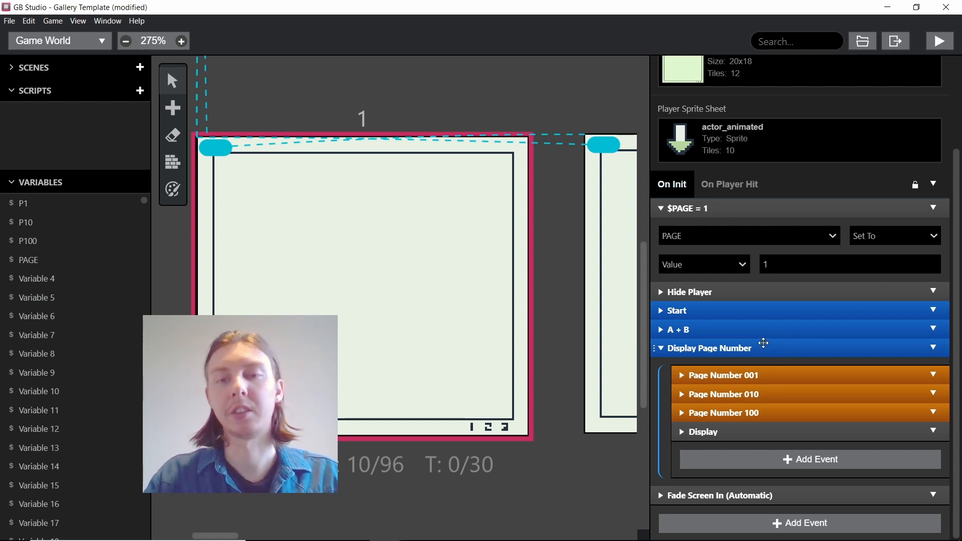
mouse_move(728, 382)
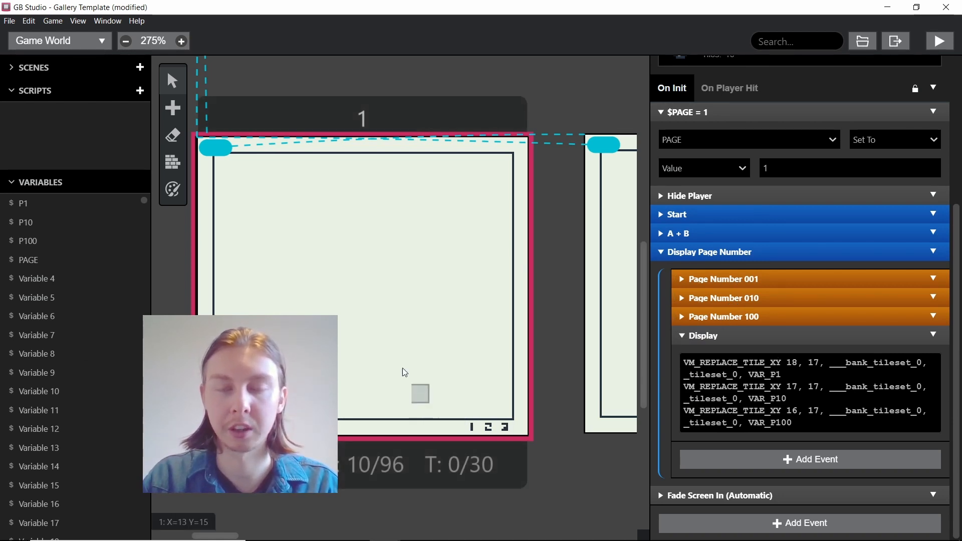
click(125, 41)
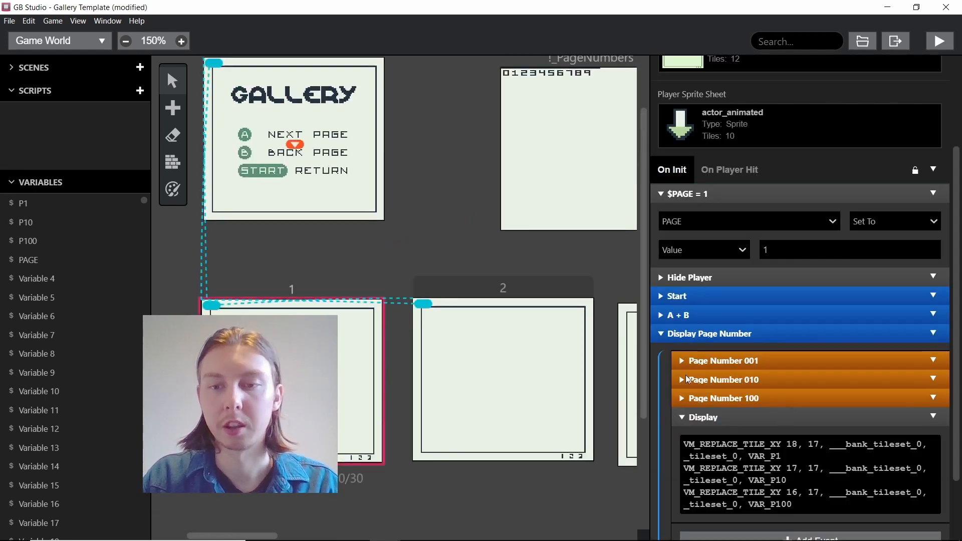
scroll(down, 3)
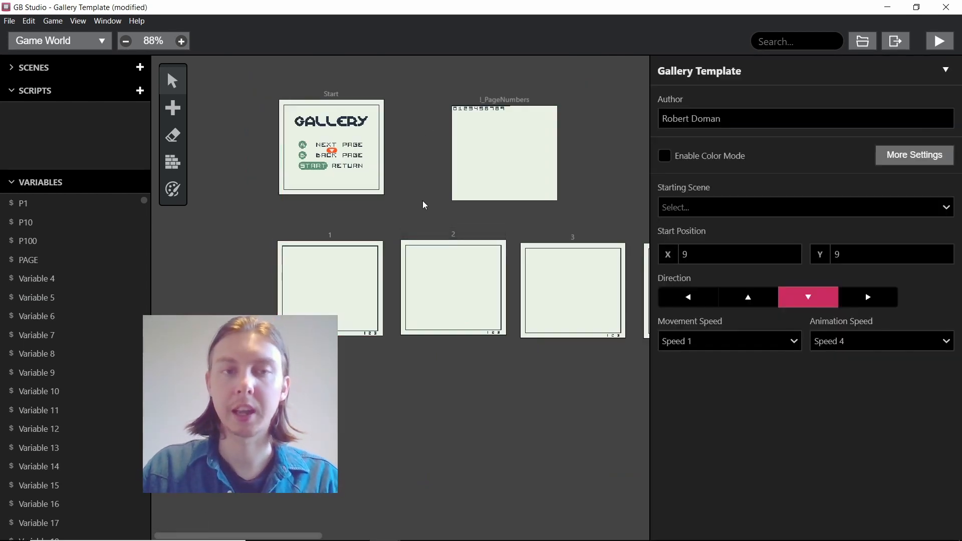
Step: Switch to GIMP's StartScreen.xcf, browse the Image menu and choose the Pencil tool
click(180, 41)
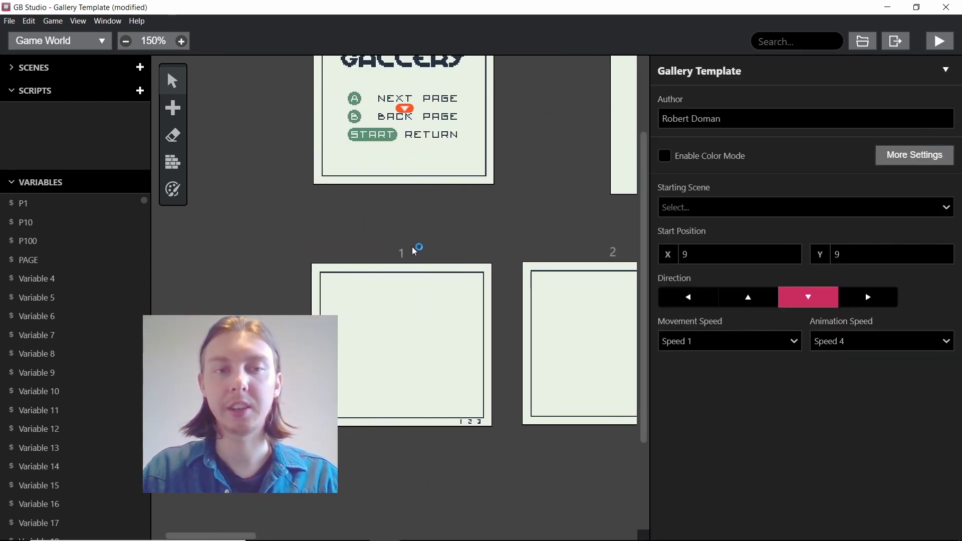
click(401, 344)
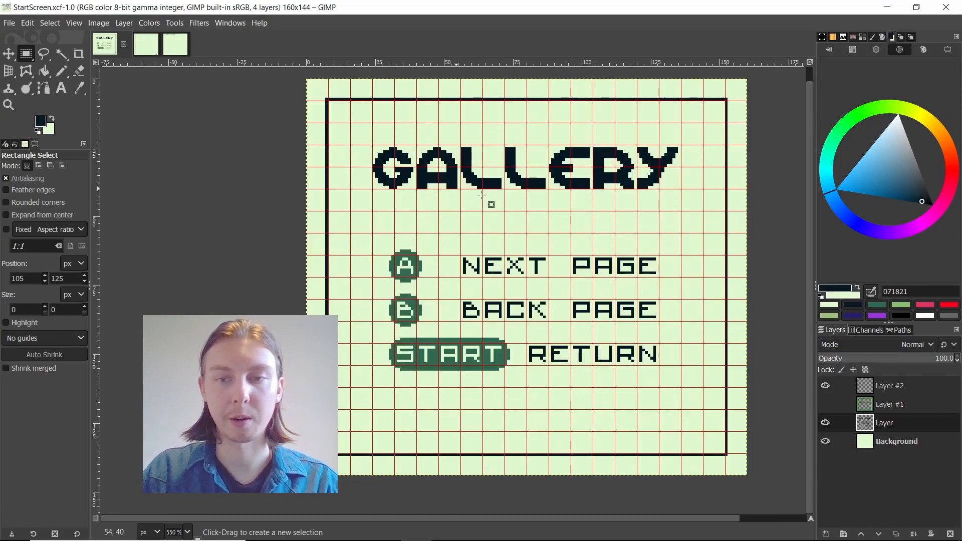
mouse_move(442, 205)
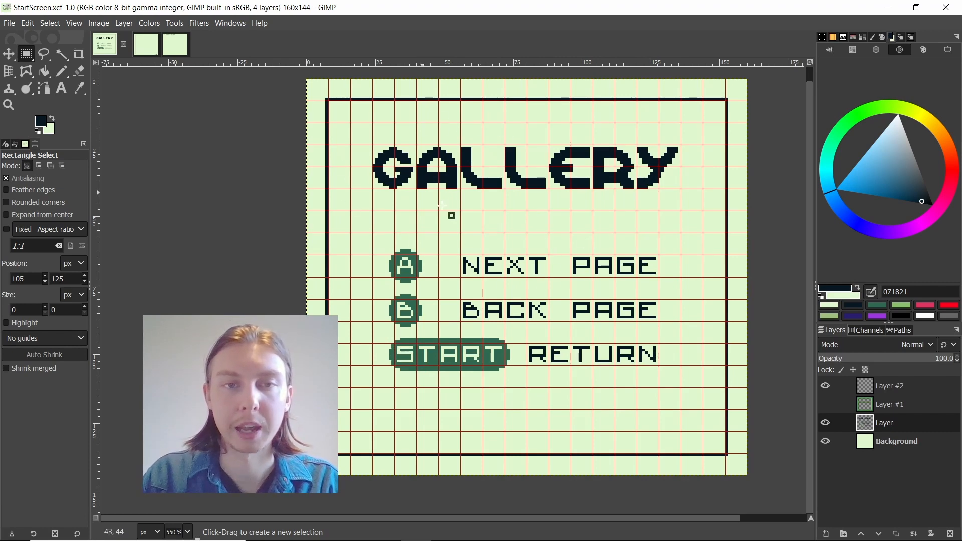
mouse_move(321, 96)
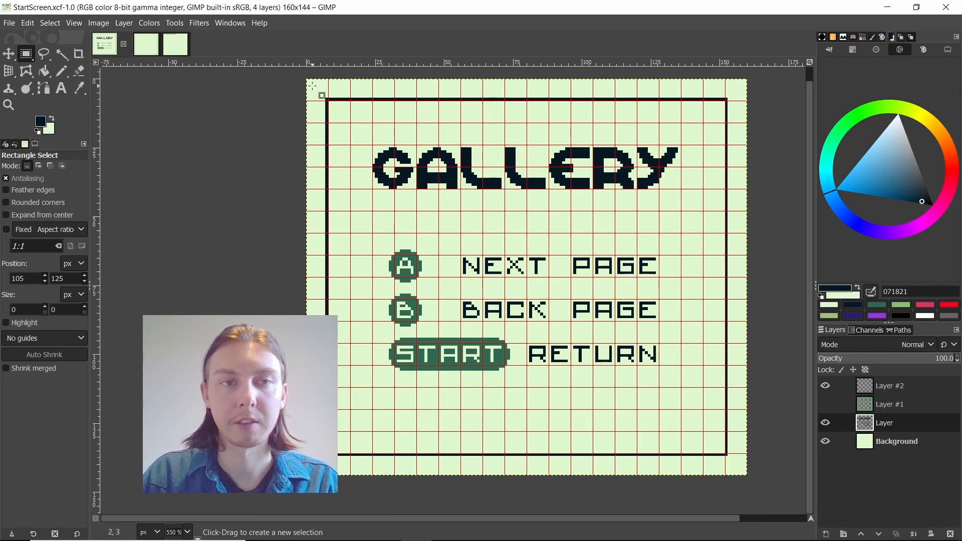
click(99, 23)
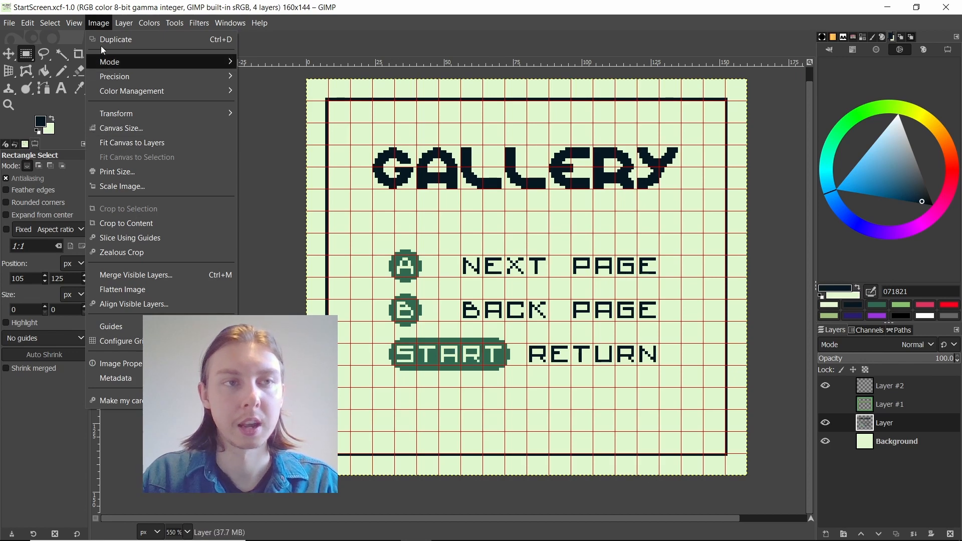
click(124, 340)
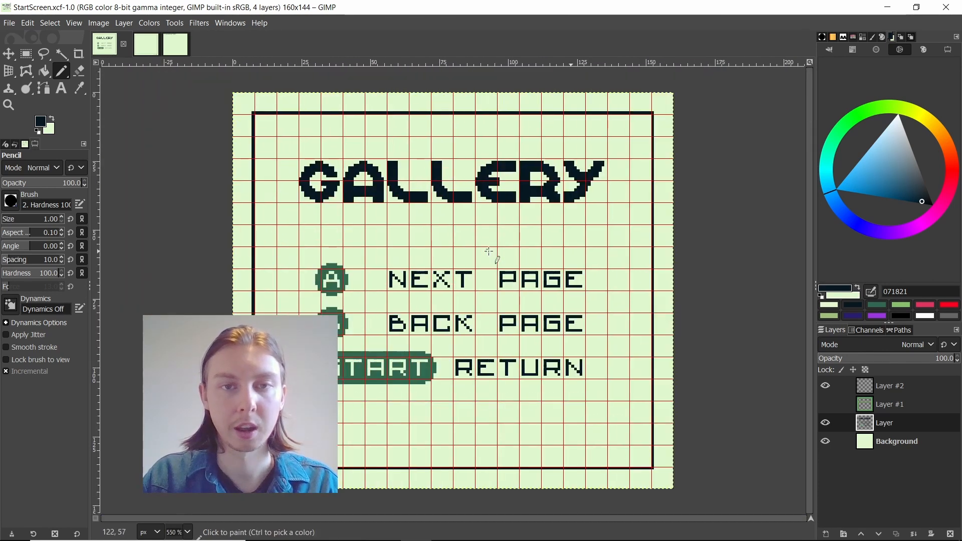
click(146, 43)
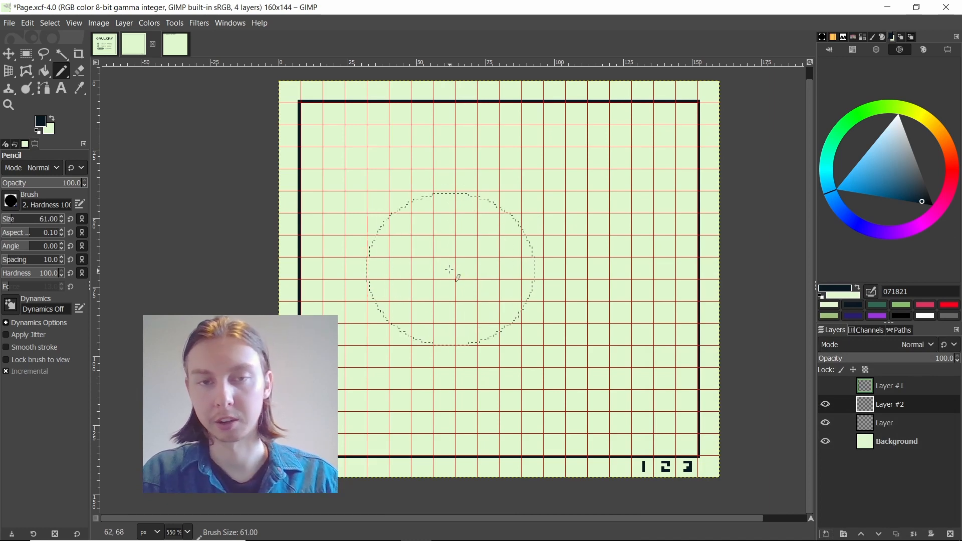
mouse_move(520, 233)
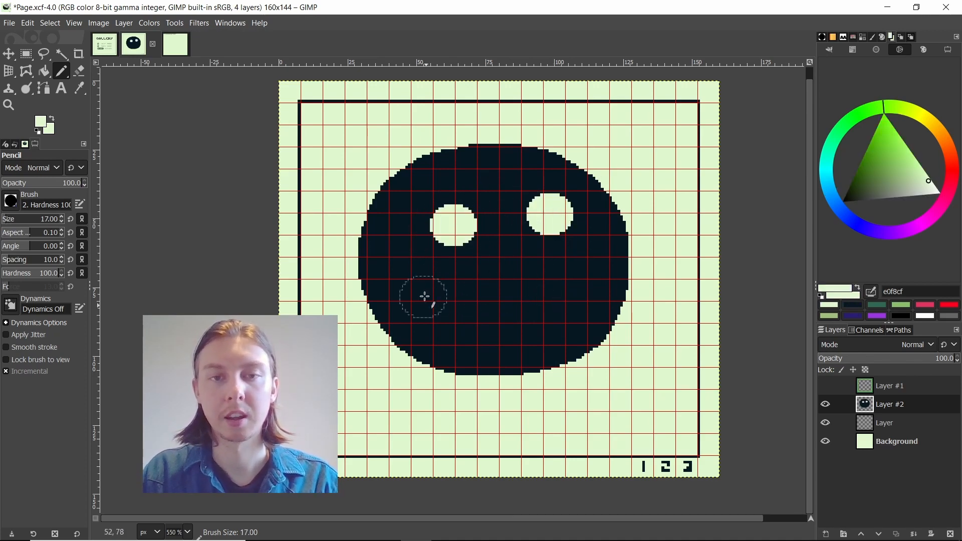
Step: Scroll the Page.xcf canvas while painting the dark smiley face on Layer #2
scroll(down, 3)
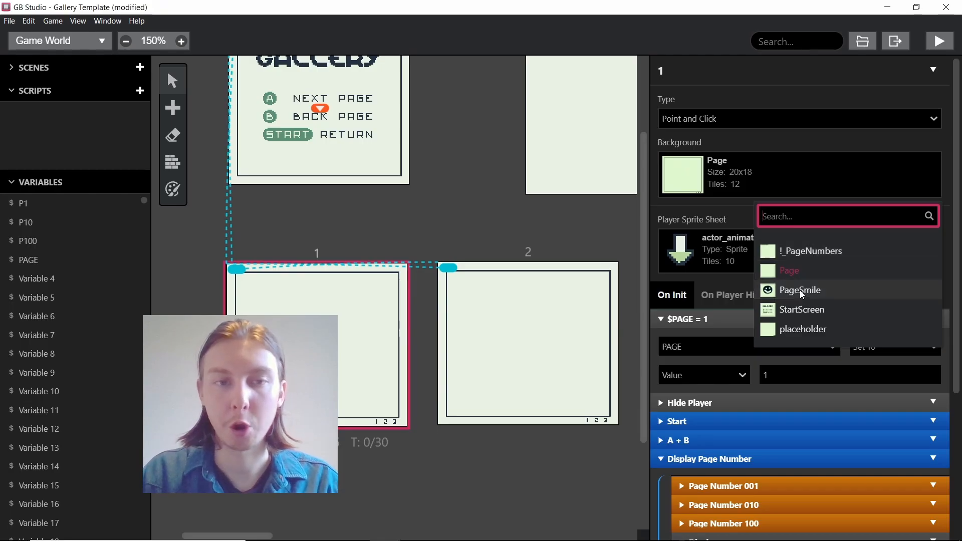
Step: Assign the PageSmile background to page scenes 1 and 3 so both show the smiley face
click(799, 290)
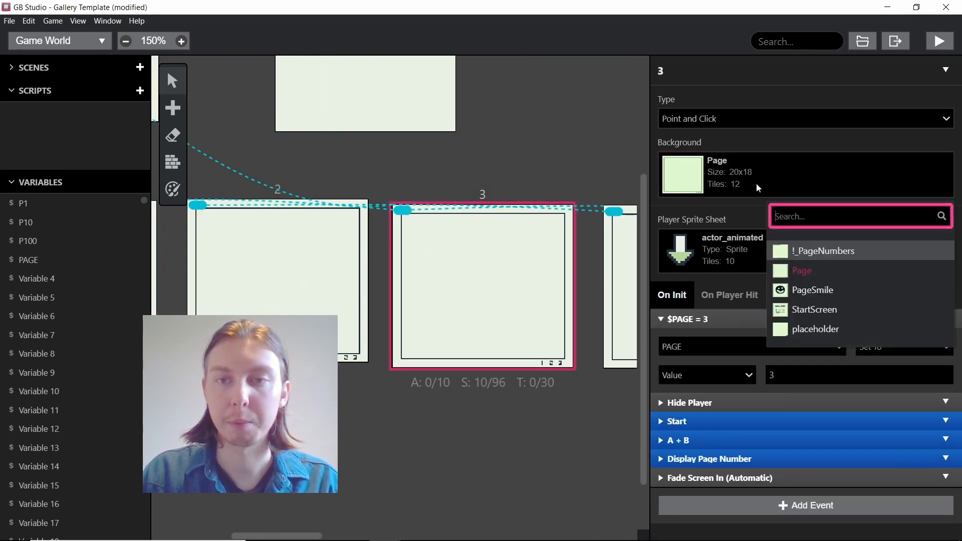
click(812, 290)
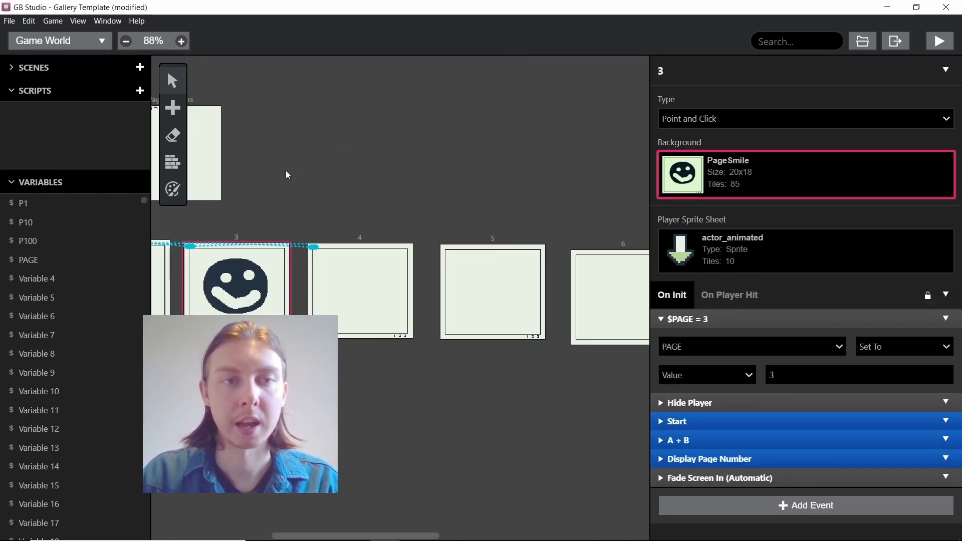
click(180, 41)
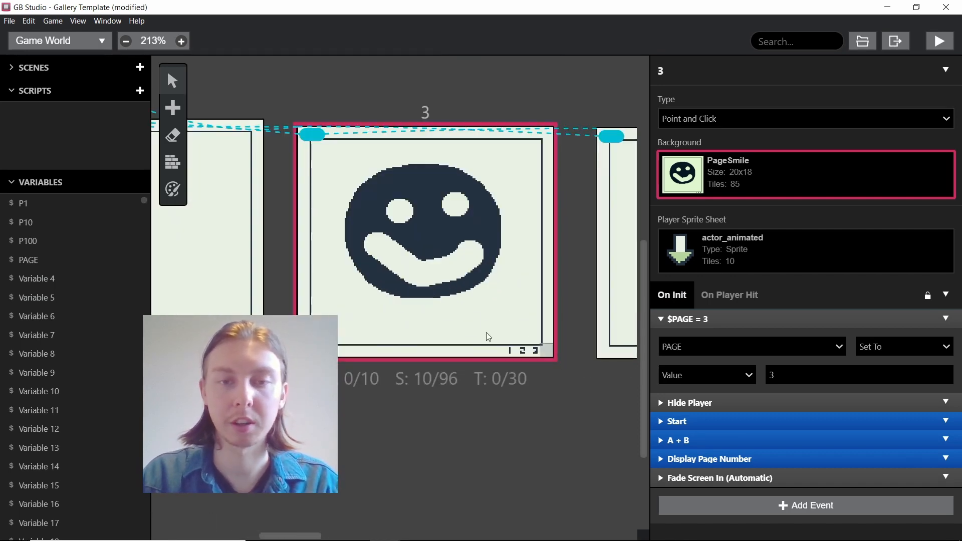
click(124, 41)
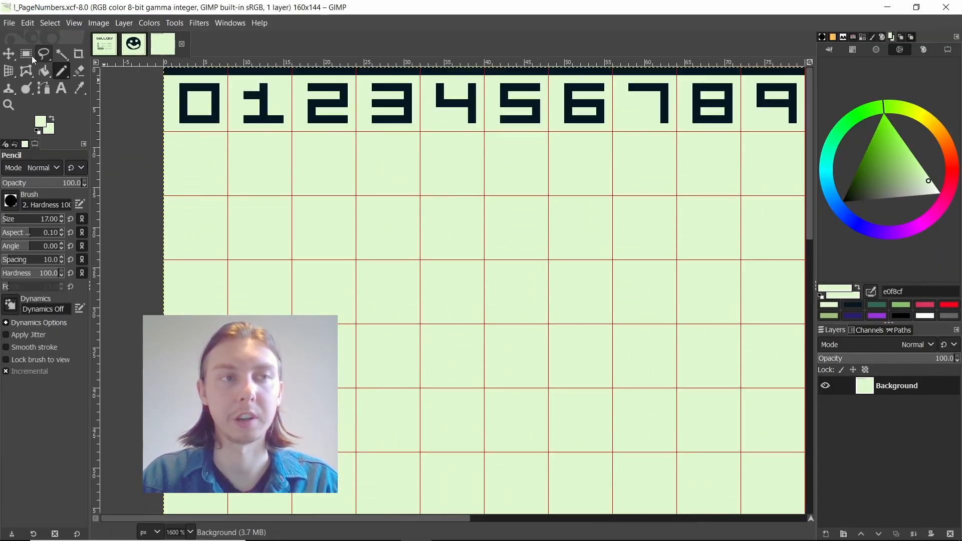
click(26, 54)
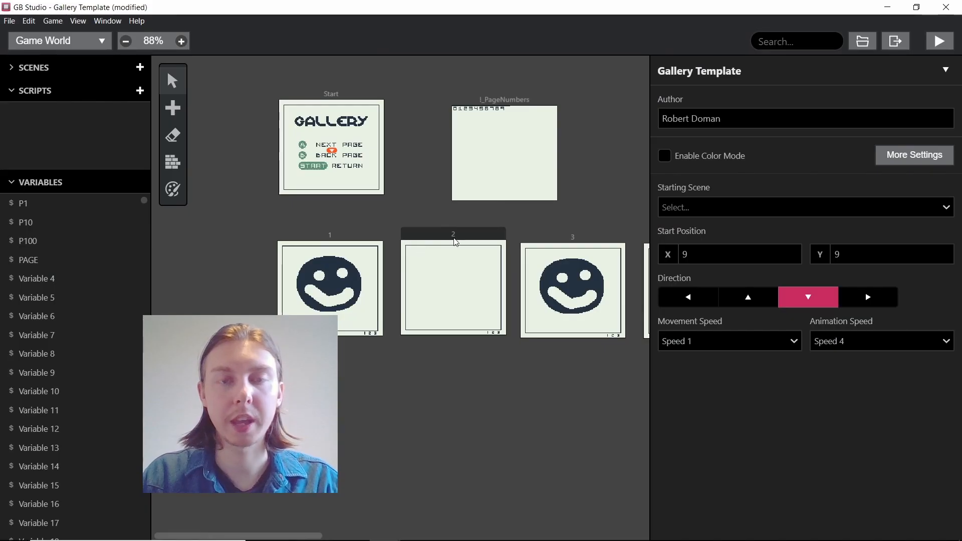
click(125, 41)
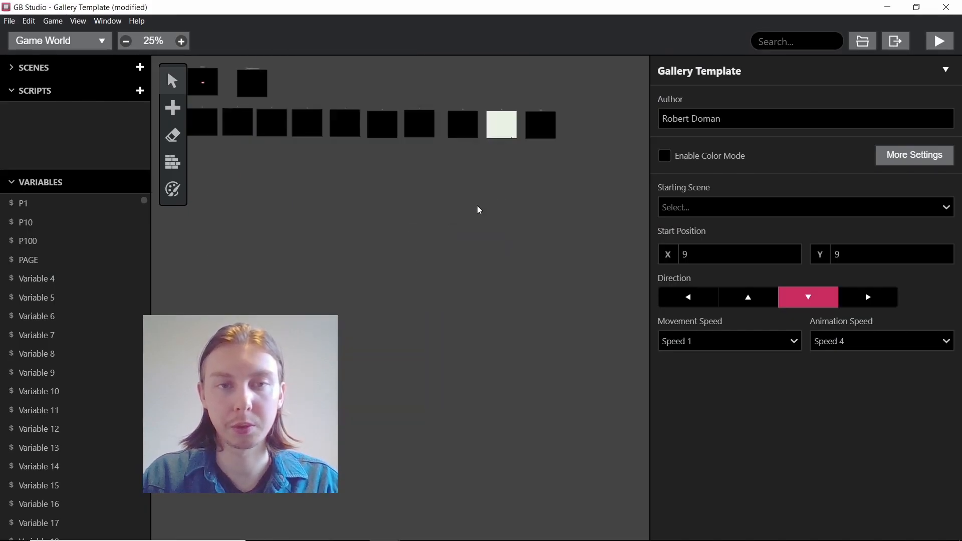
click(181, 40)
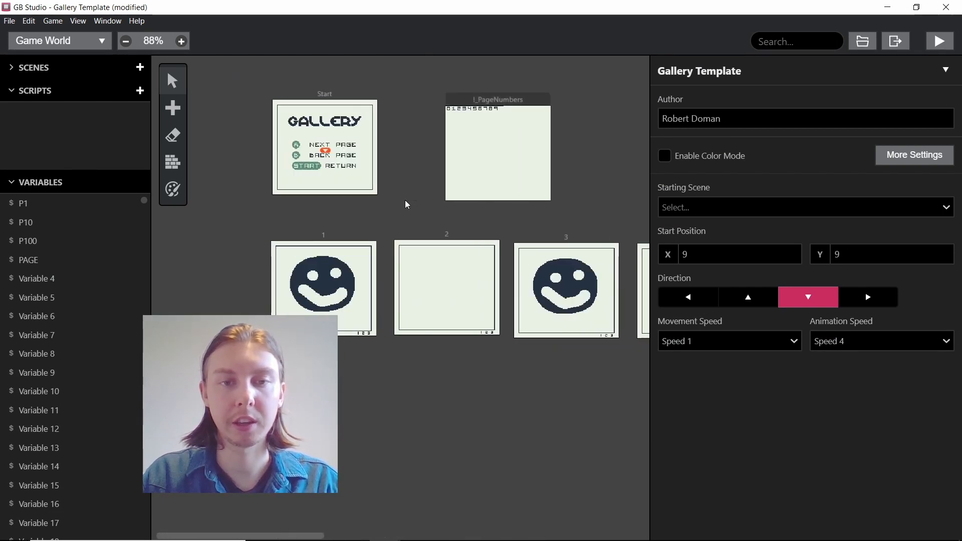
click(181, 41)
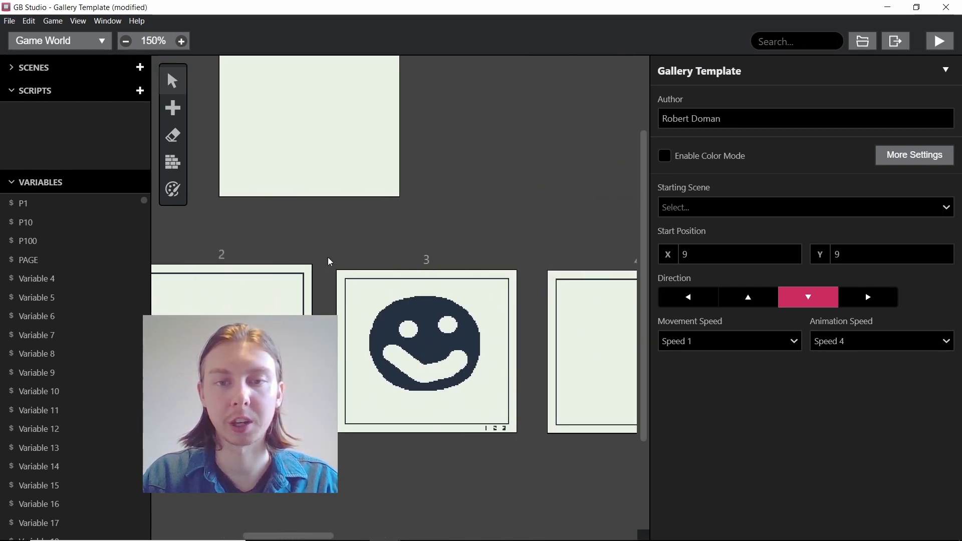